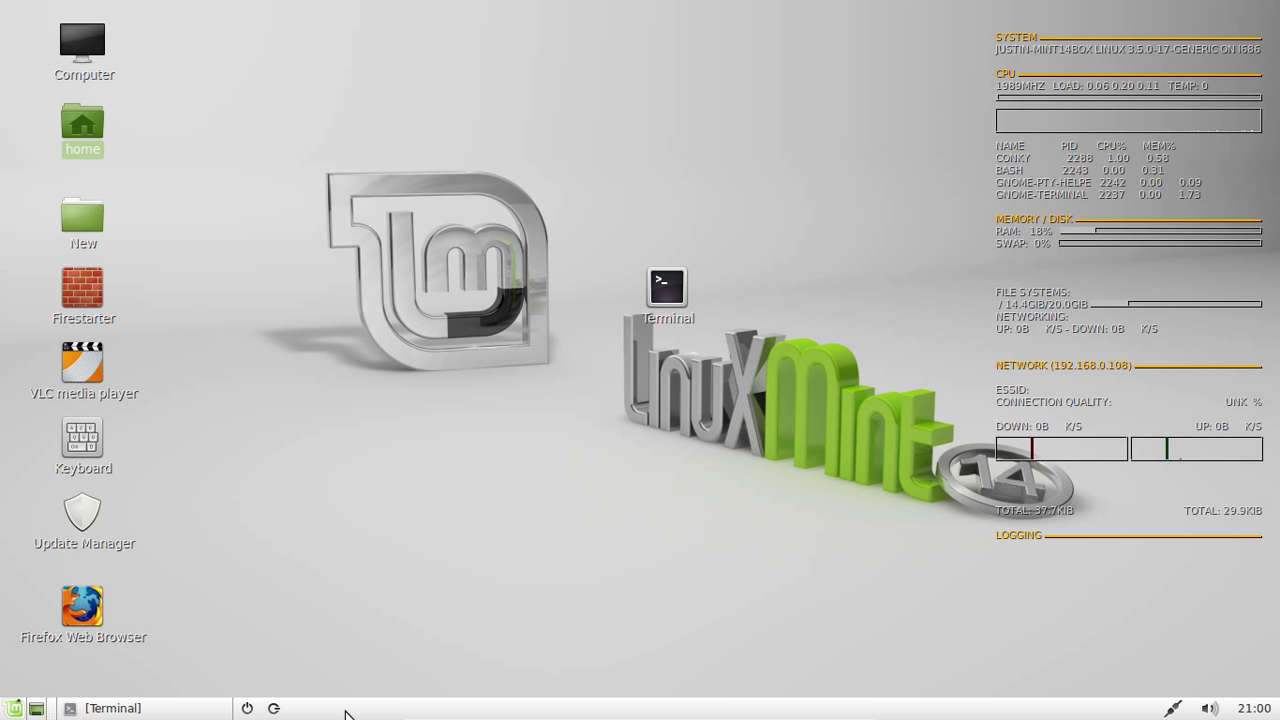
{"action": "mouse_move", "coordinate": [1078, 520]}
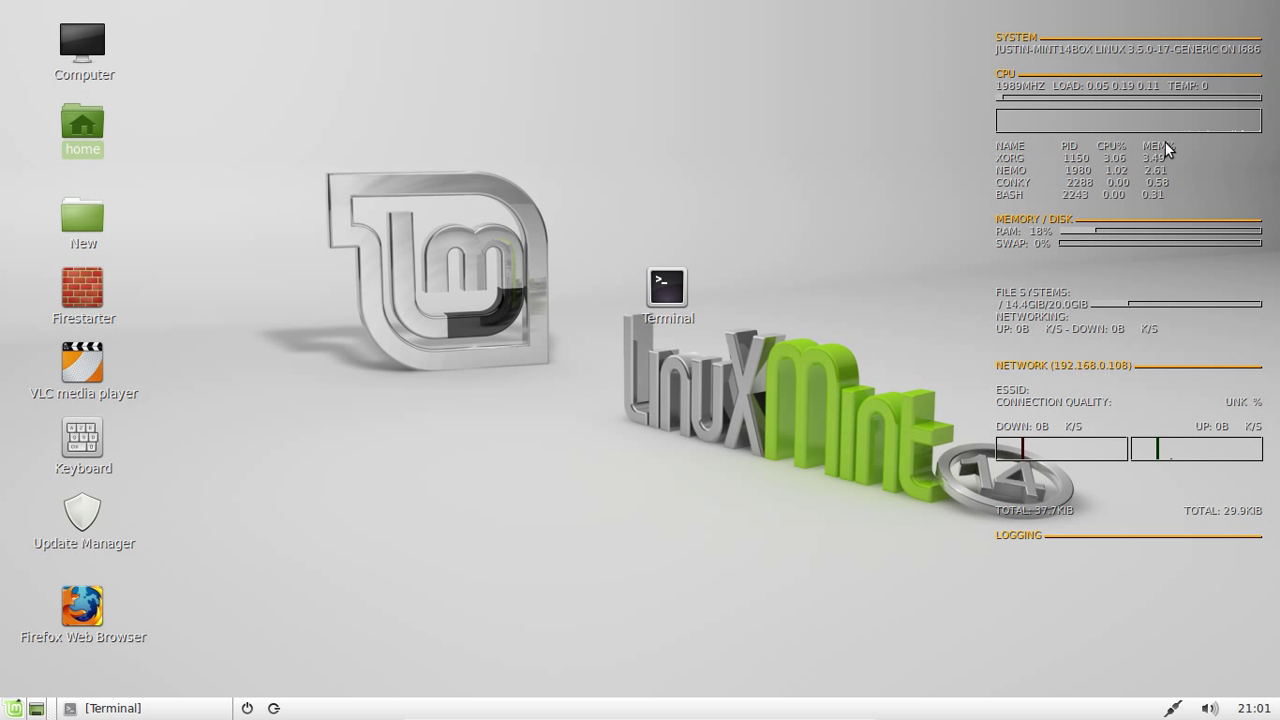
{"action": "mouse_move", "coordinate": [996, 260]}
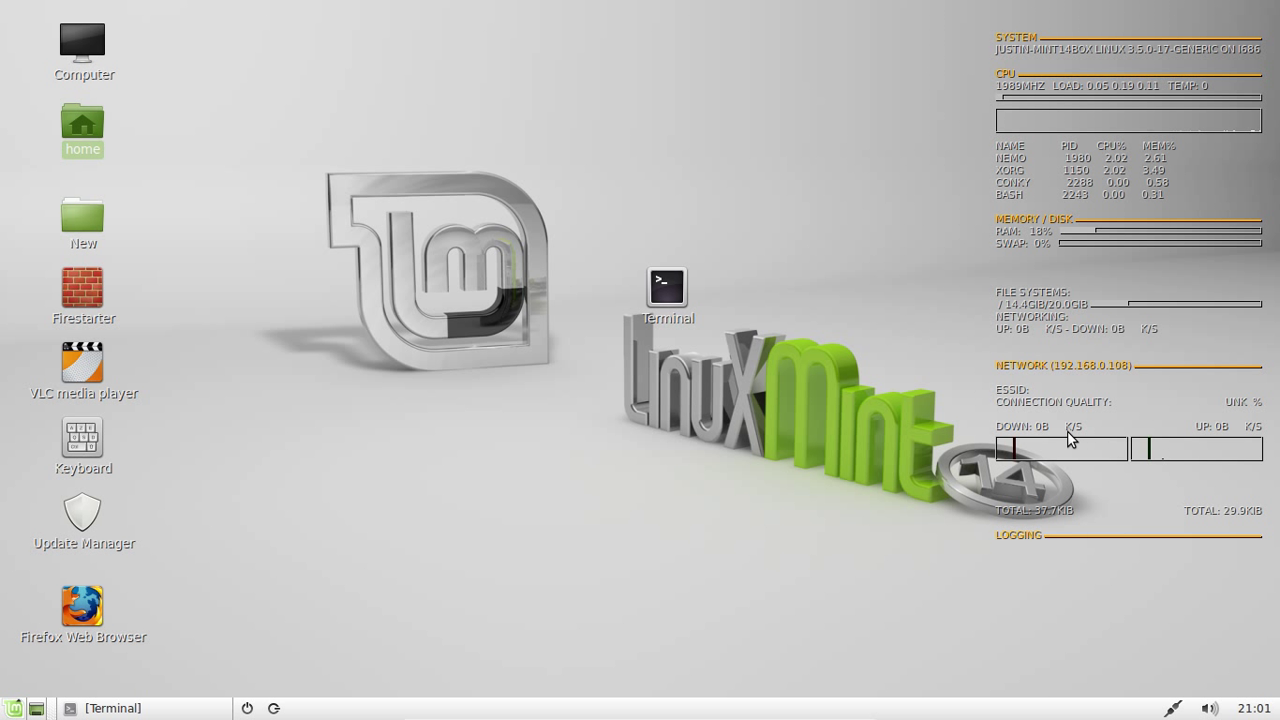
{"action": "mouse_move", "coordinate": [978, 530]}
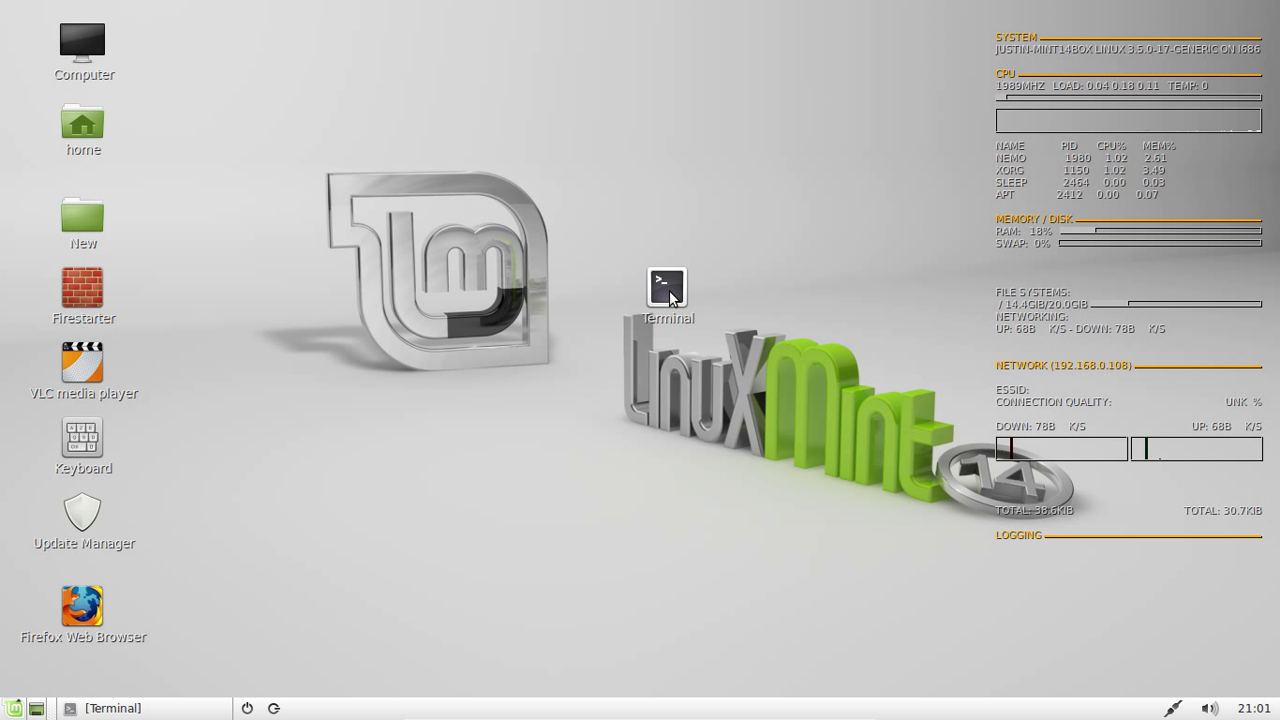
Step: Run 'sudo apt-get install conky' in a terminal and authenticate with the administrator password
{"action": "double_click", "coordinate": [668, 286]}
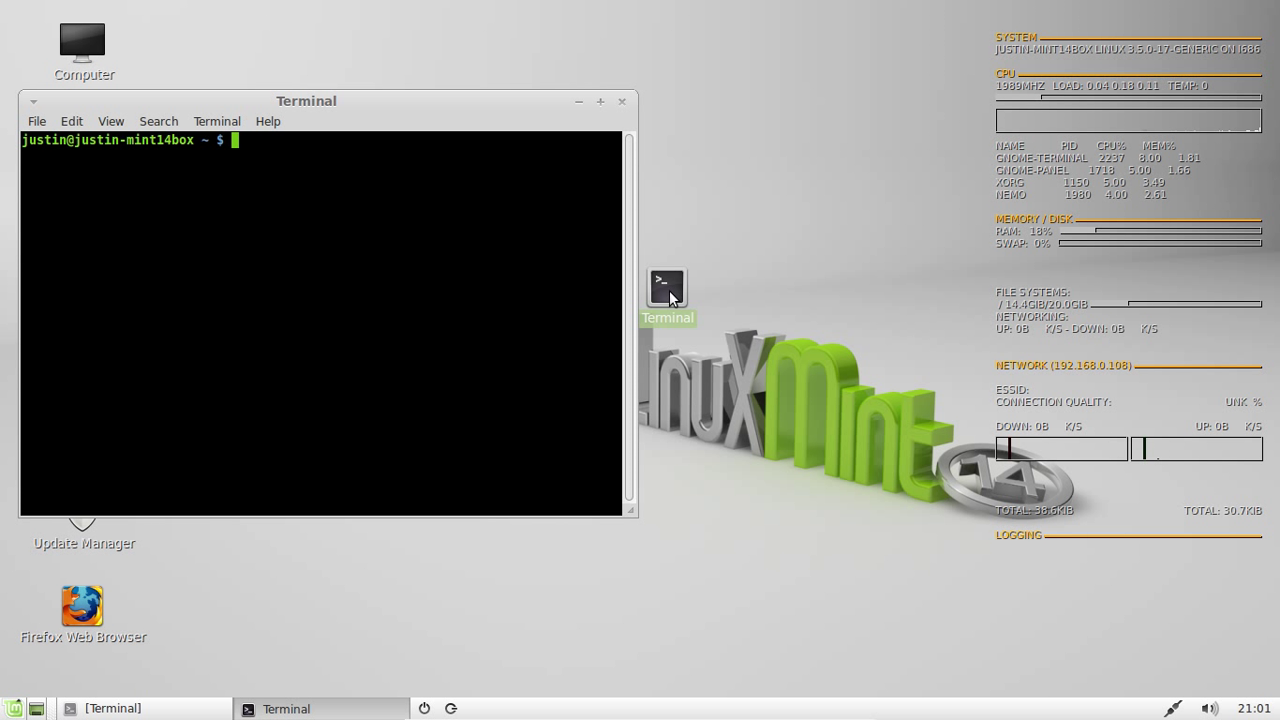
{"action": "type", "text": "sudo apt-get"}
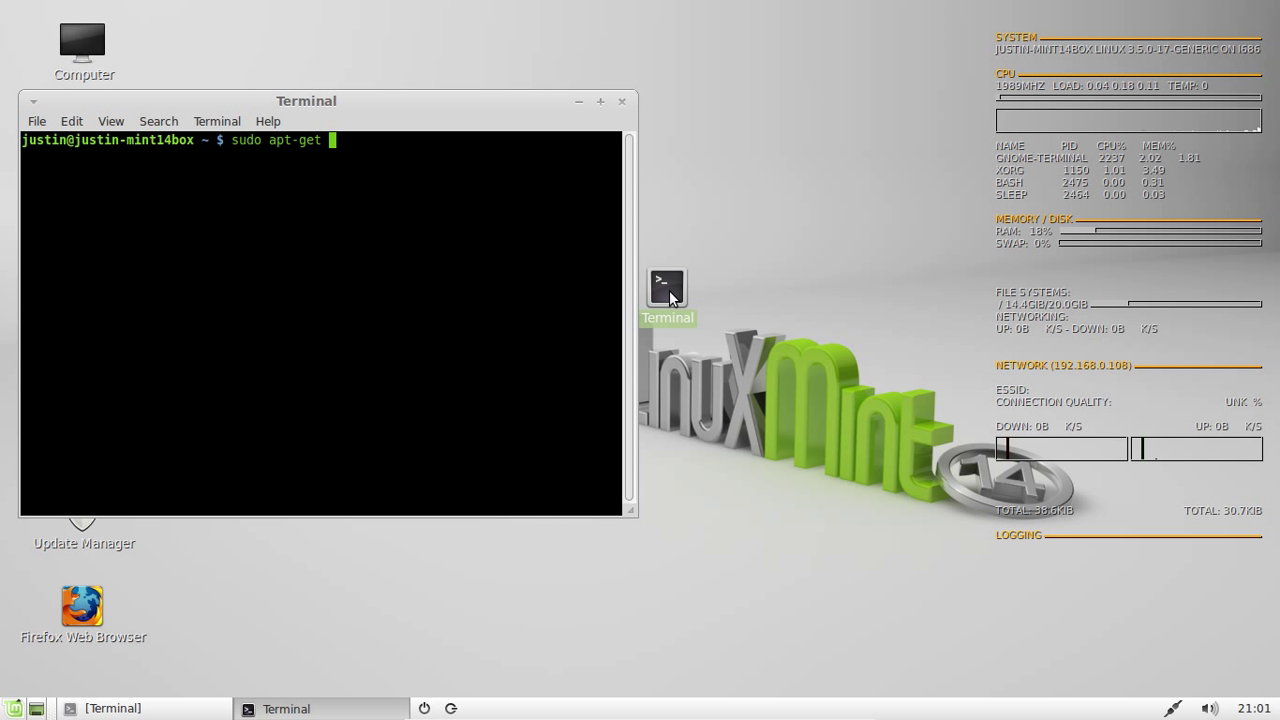
{"action": "type", "text": "install c"}
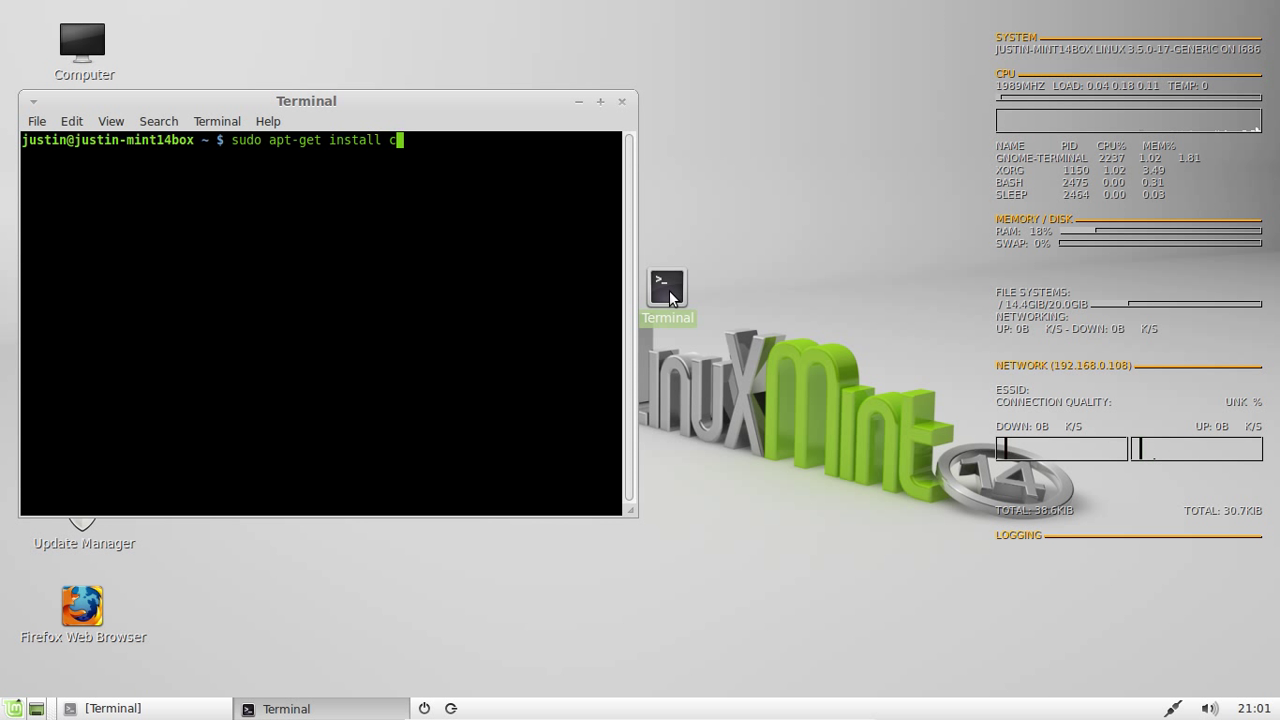
{"action": "type", "text": "onky -"}
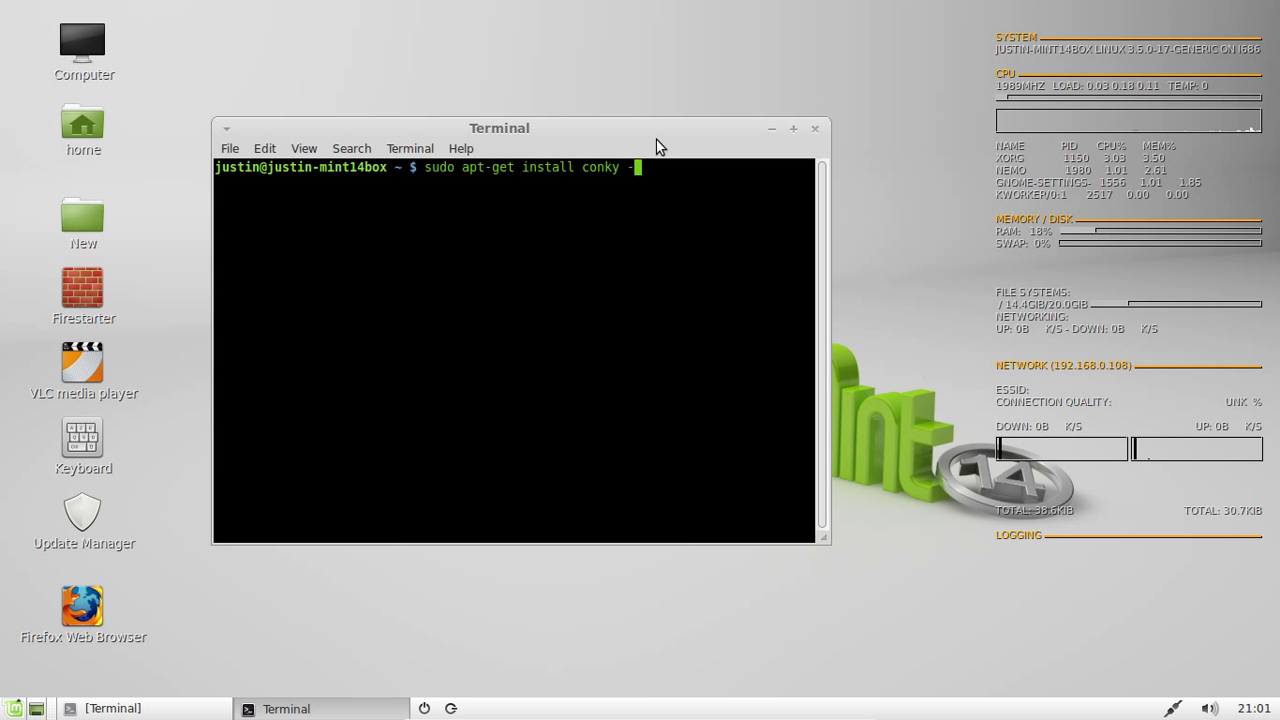
{"action": "key", "text": "Return"}
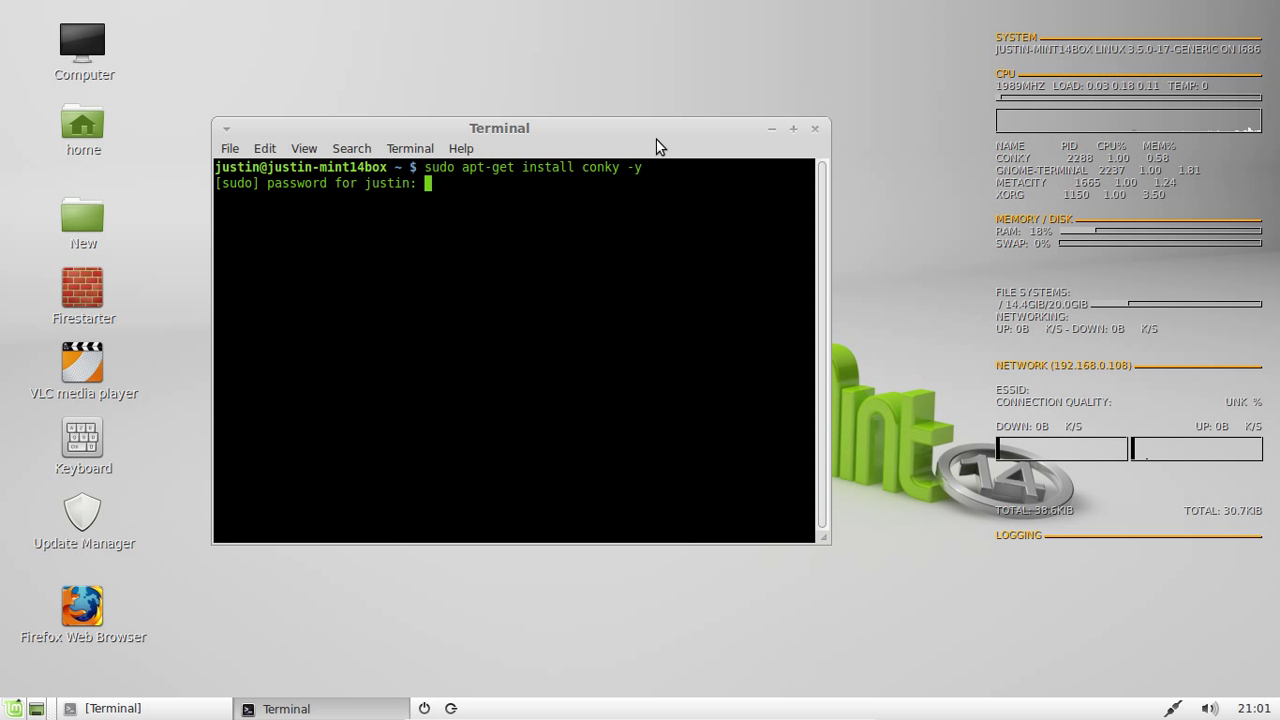
{"action": "key", "text": "Return"}
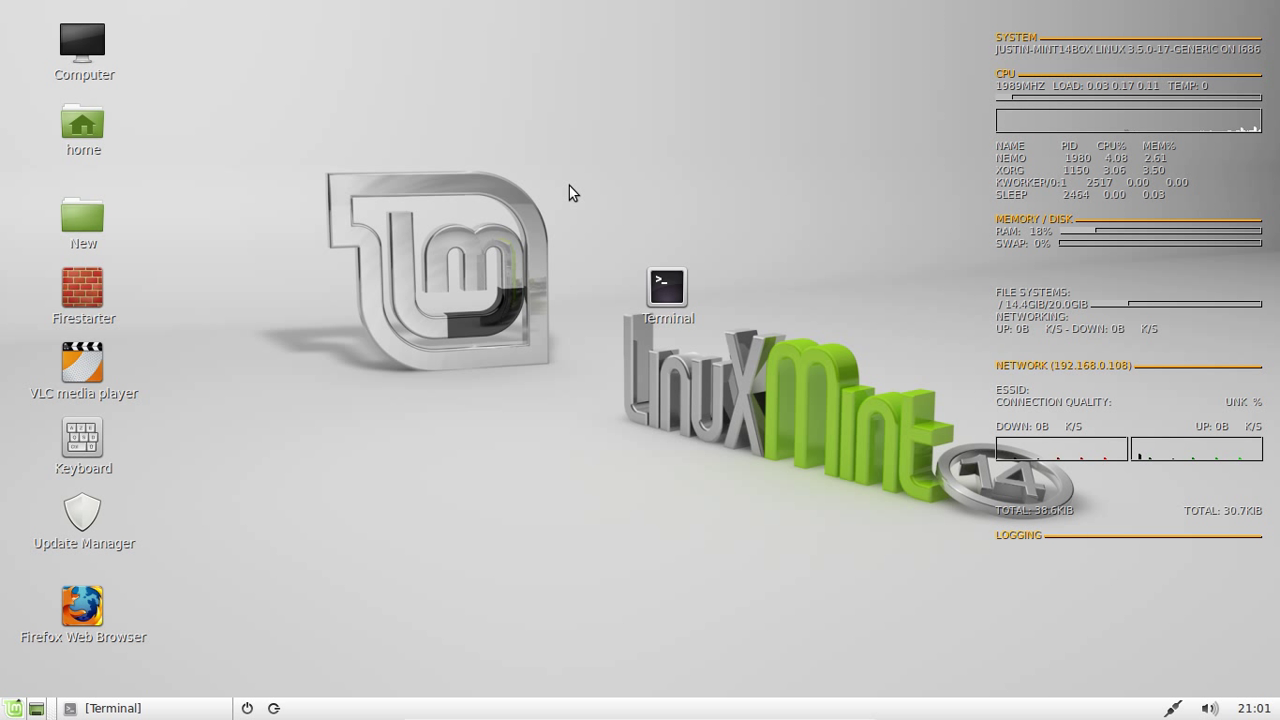
{"action": "mouse_move", "coordinate": [104, 140]}
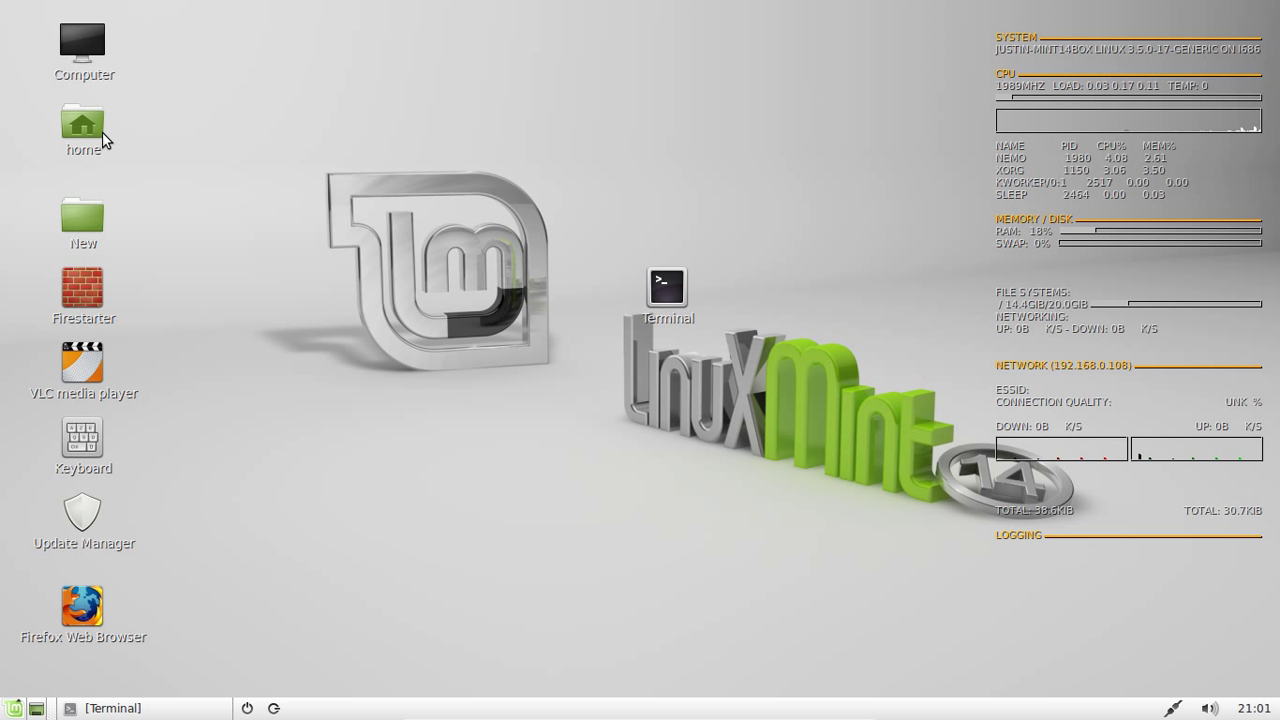
Step: Browse the home folder with hidden files and bring up the actions menu for .conkyrc
{"action": "double_click", "coordinate": [84, 124]}
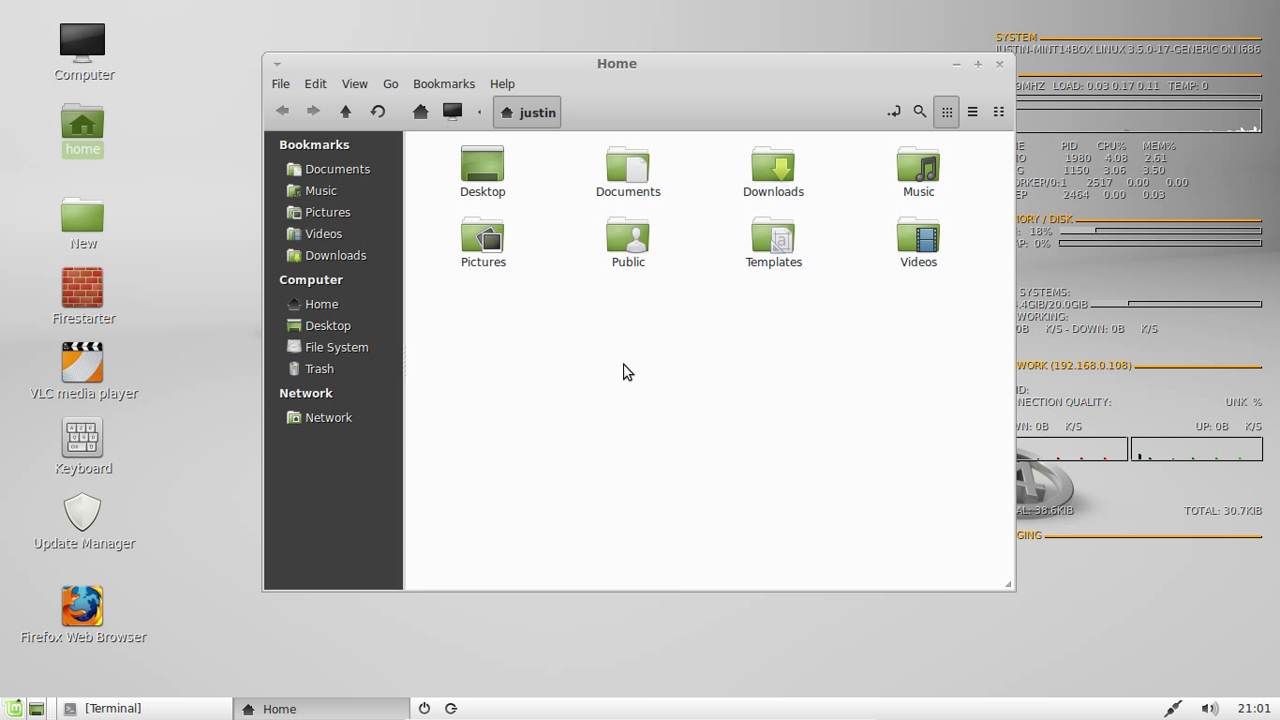
{"action": "mouse_move", "coordinate": [650, 310]}
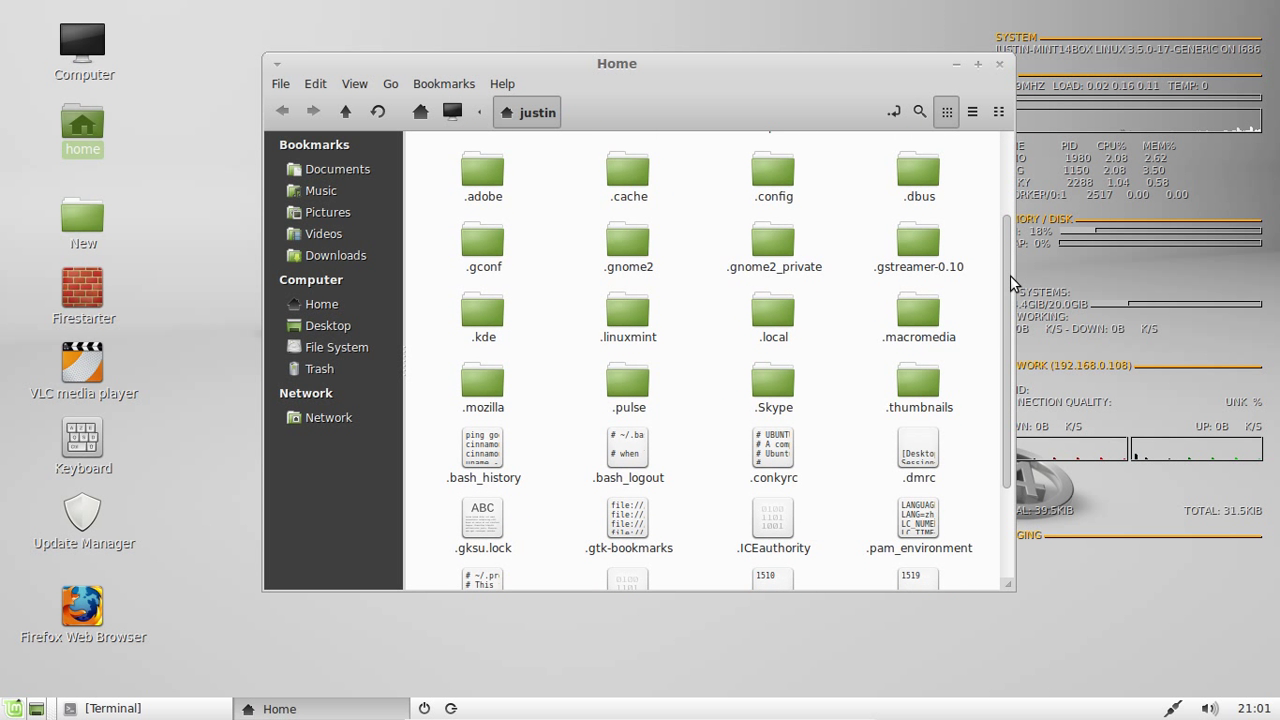
{"action": "left_click", "coordinate": [772, 450]}
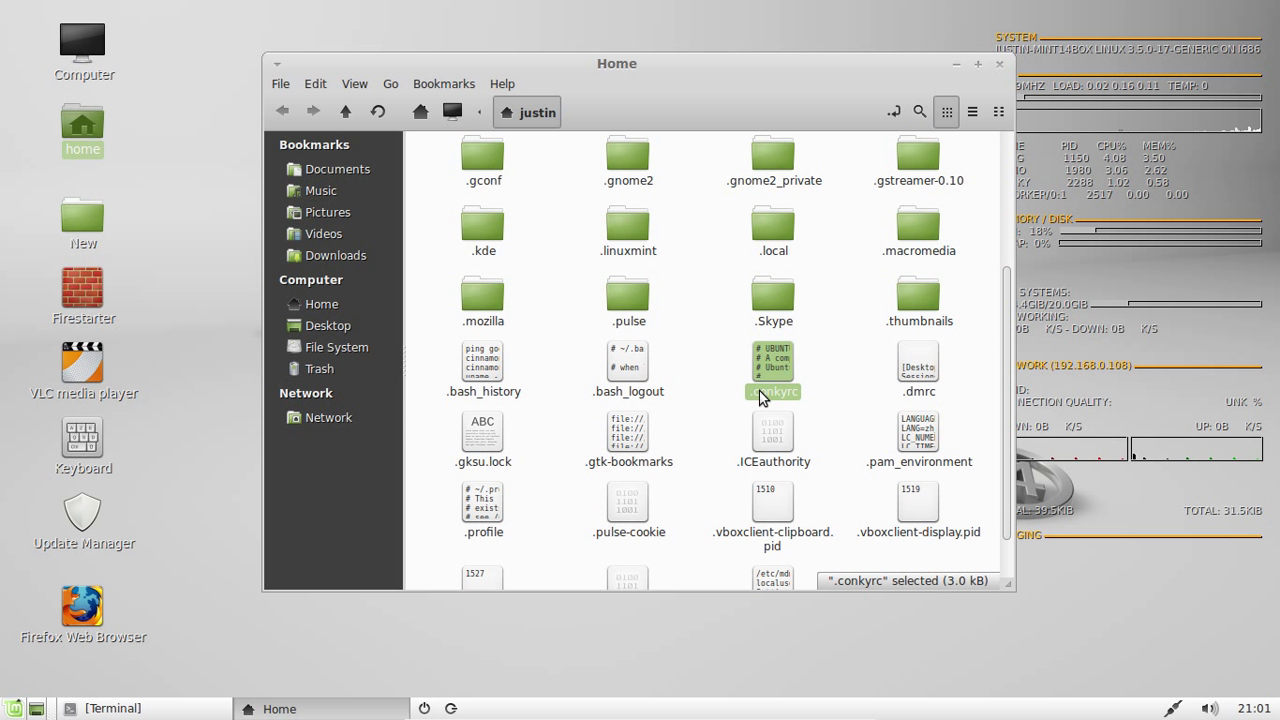
{"action": "right_click", "coordinate": [772, 390]}
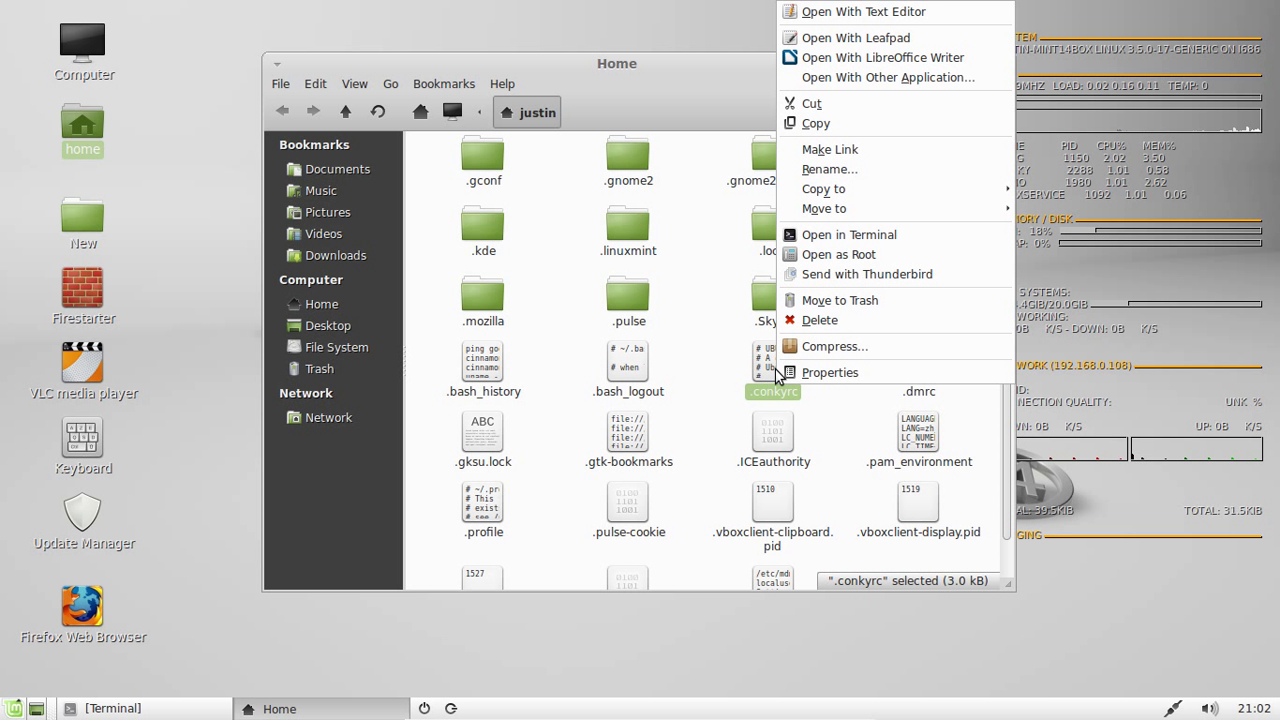
{"action": "left_click", "coordinate": [698, 378]}
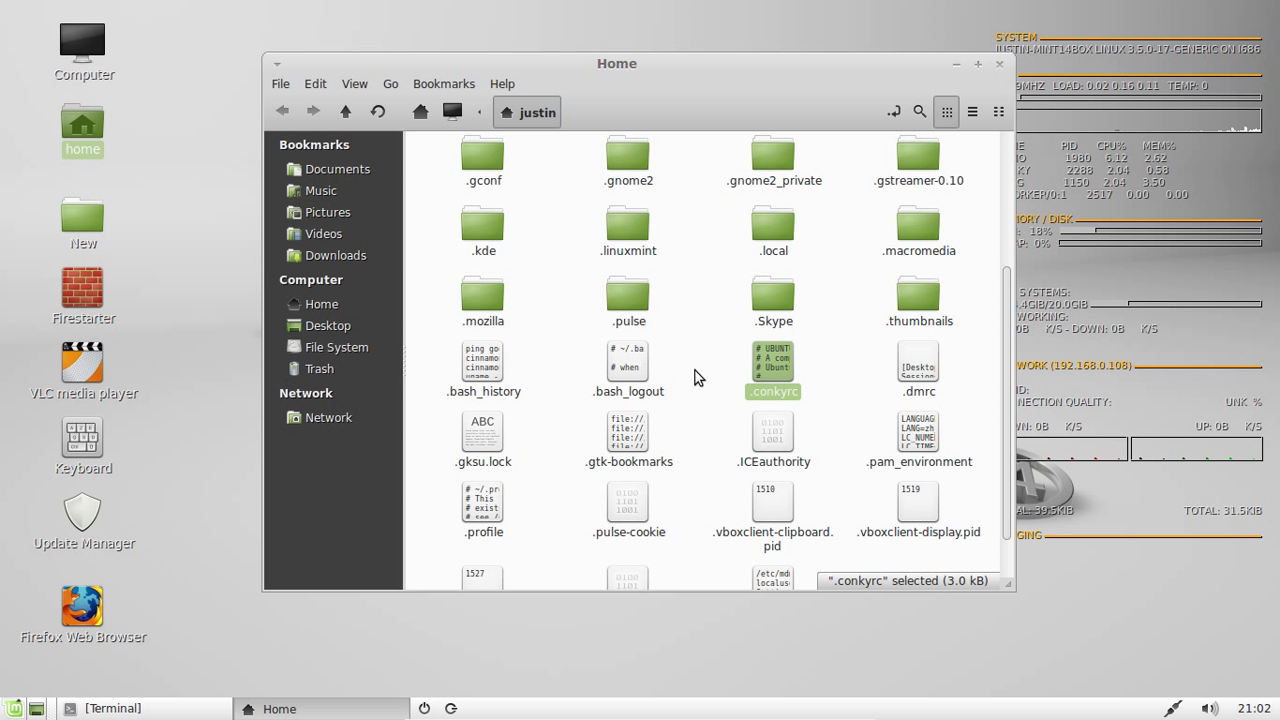
{"action": "mouse_move", "coordinate": [788, 404]}
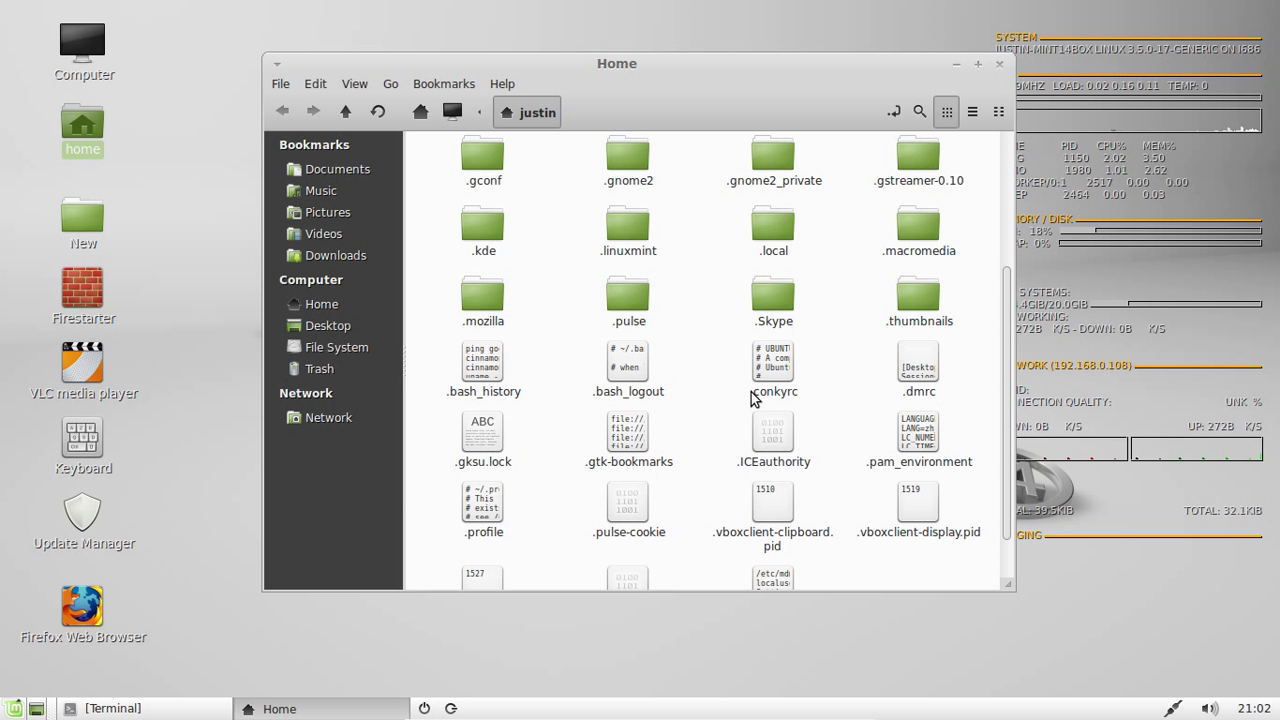
{"action": "left_click", "coordinate": [772, 376]}
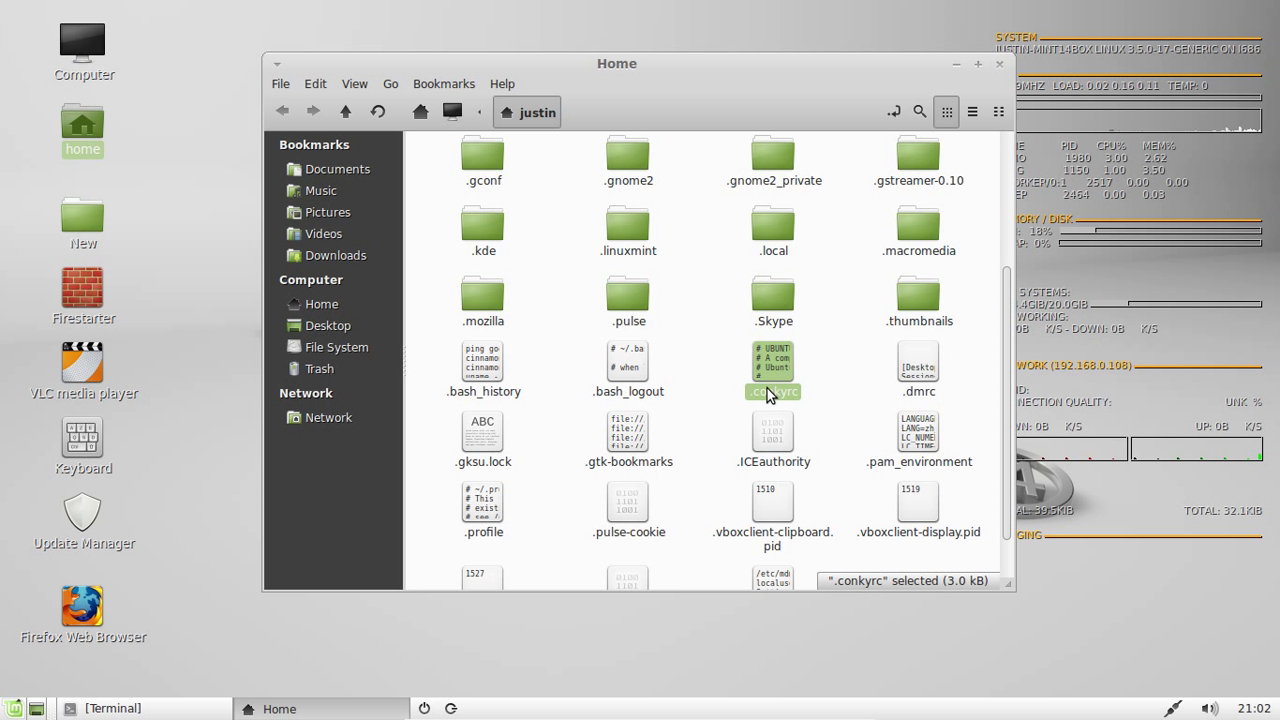
{"action": "mouse_move", "coordinate": [778, 378]}
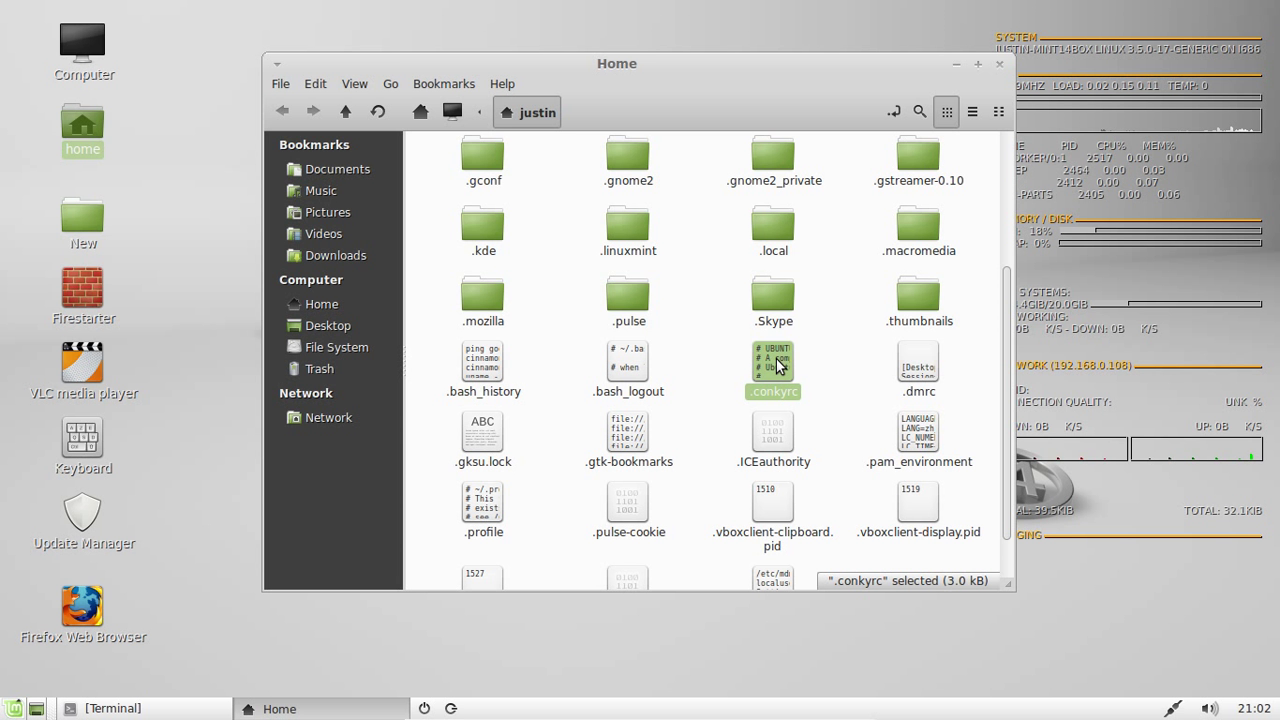
{"action": "mouse_move", "coordinate": [800, 128]}
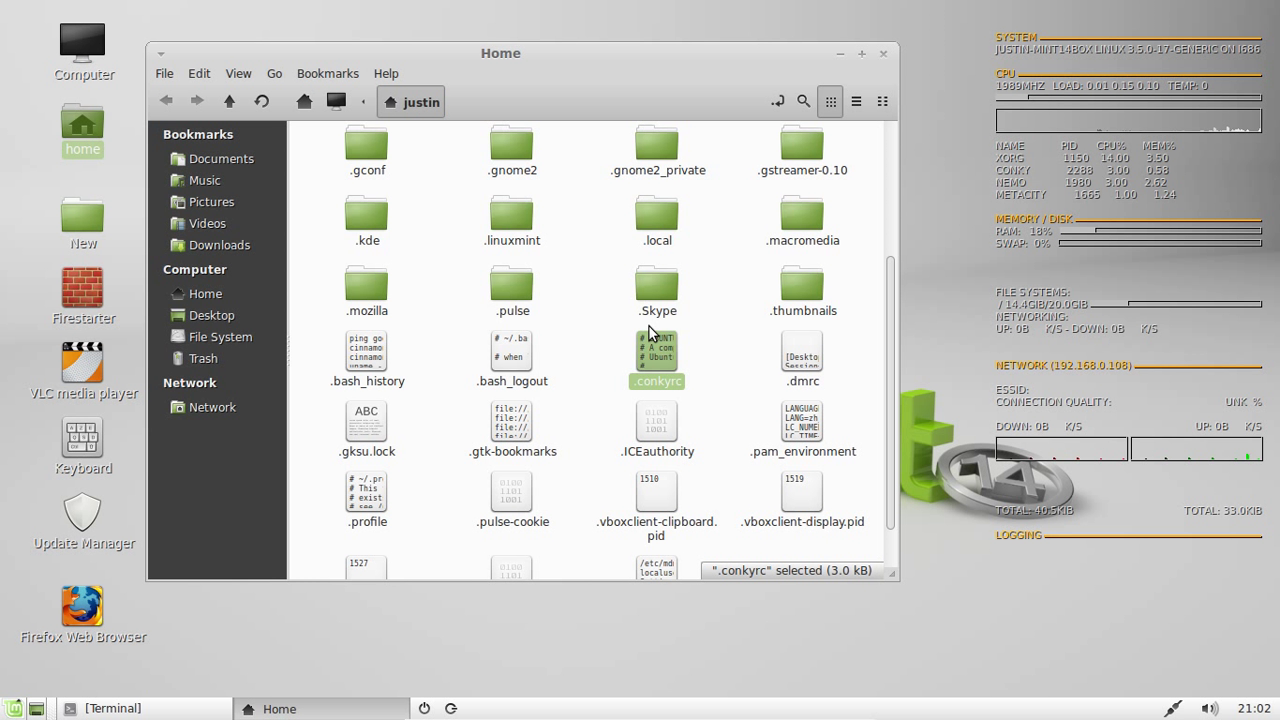
{"action": "right_click", "coordinate": [656, 360]}
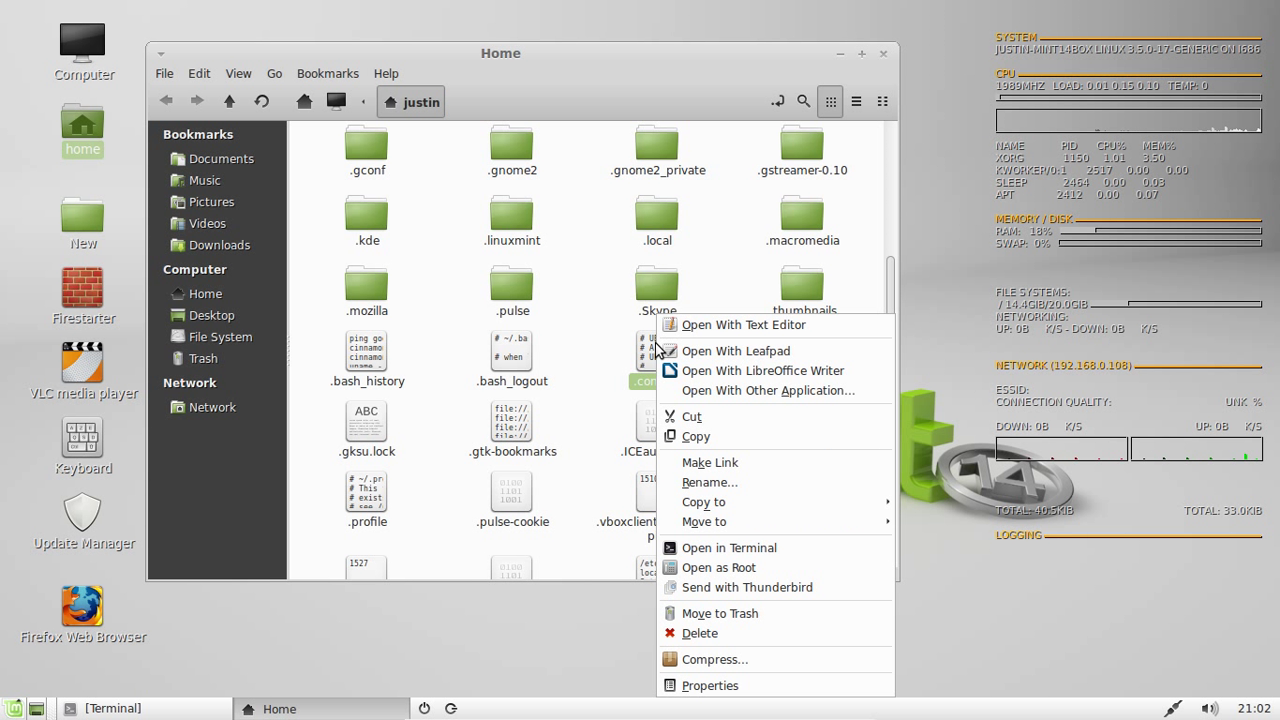
{"action": "mouse_move", "coordinate": [500, 42]}
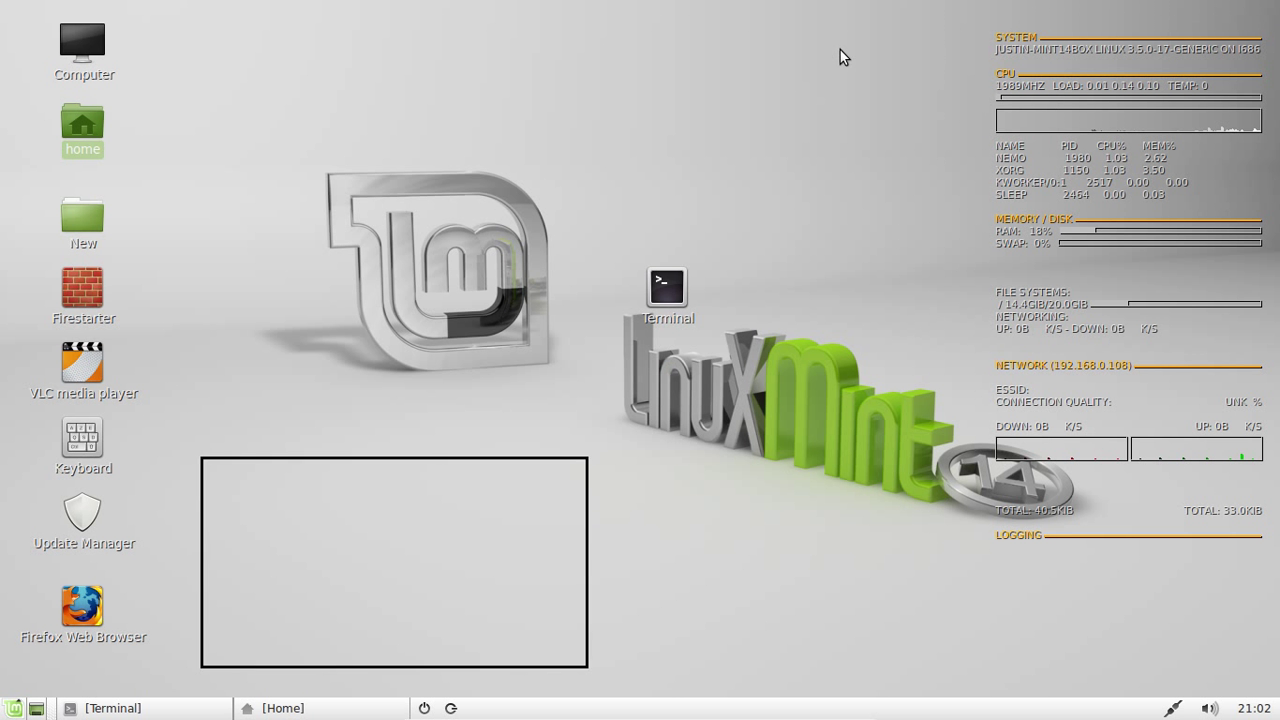
Step: Launch conky from a fresh terminal and minimise that terminal window
{"action": "double_click", "coordinate": [666, 288]}
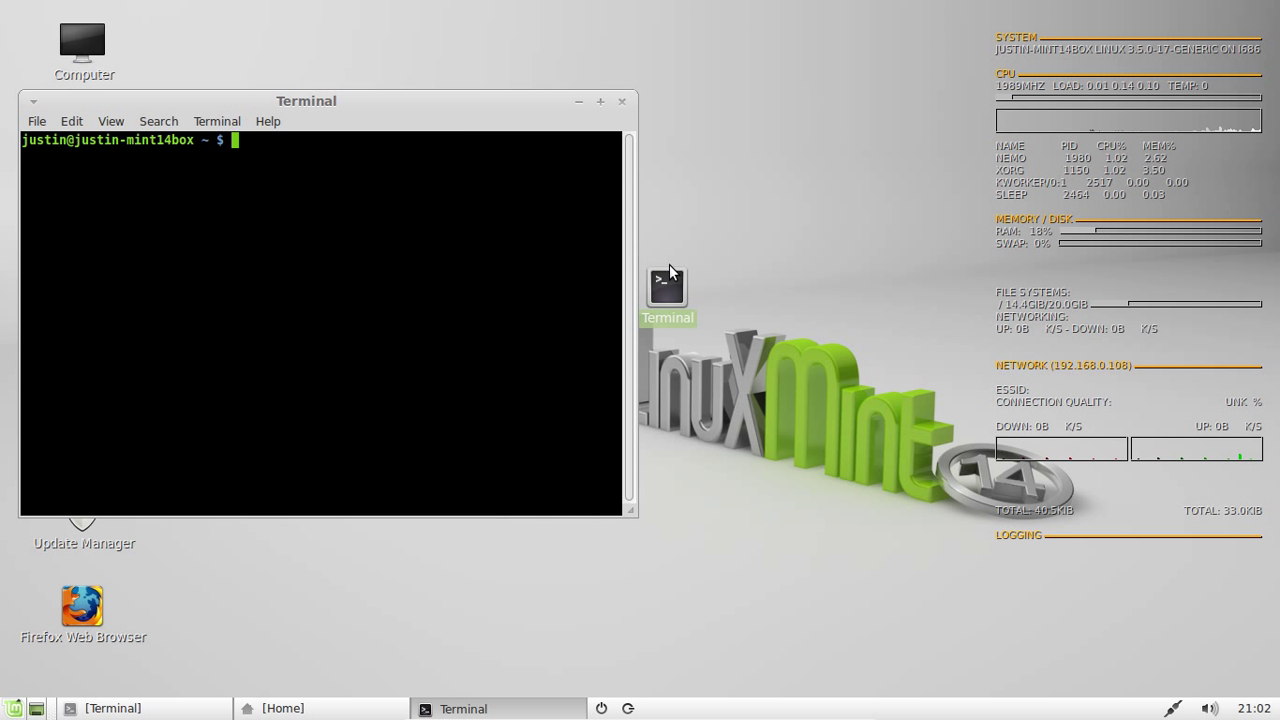
{"action": "type", "text": "conky"}
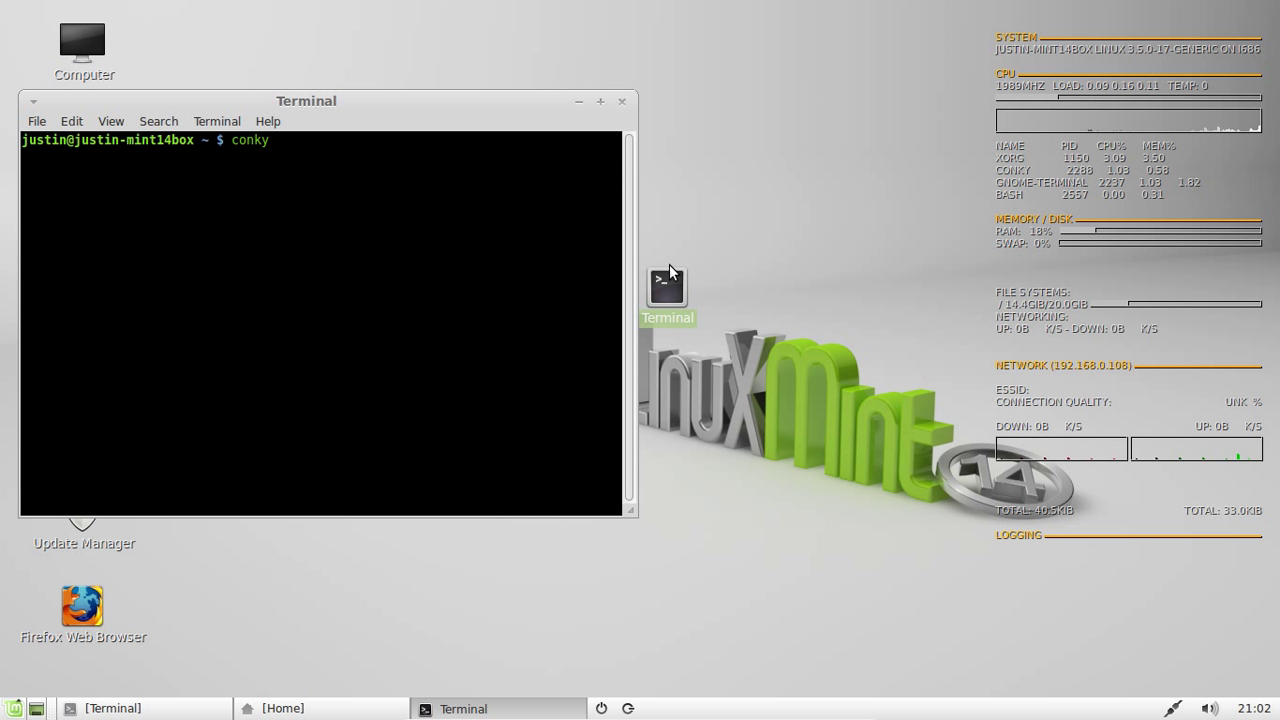
{"action": "key", "text": "Return"}
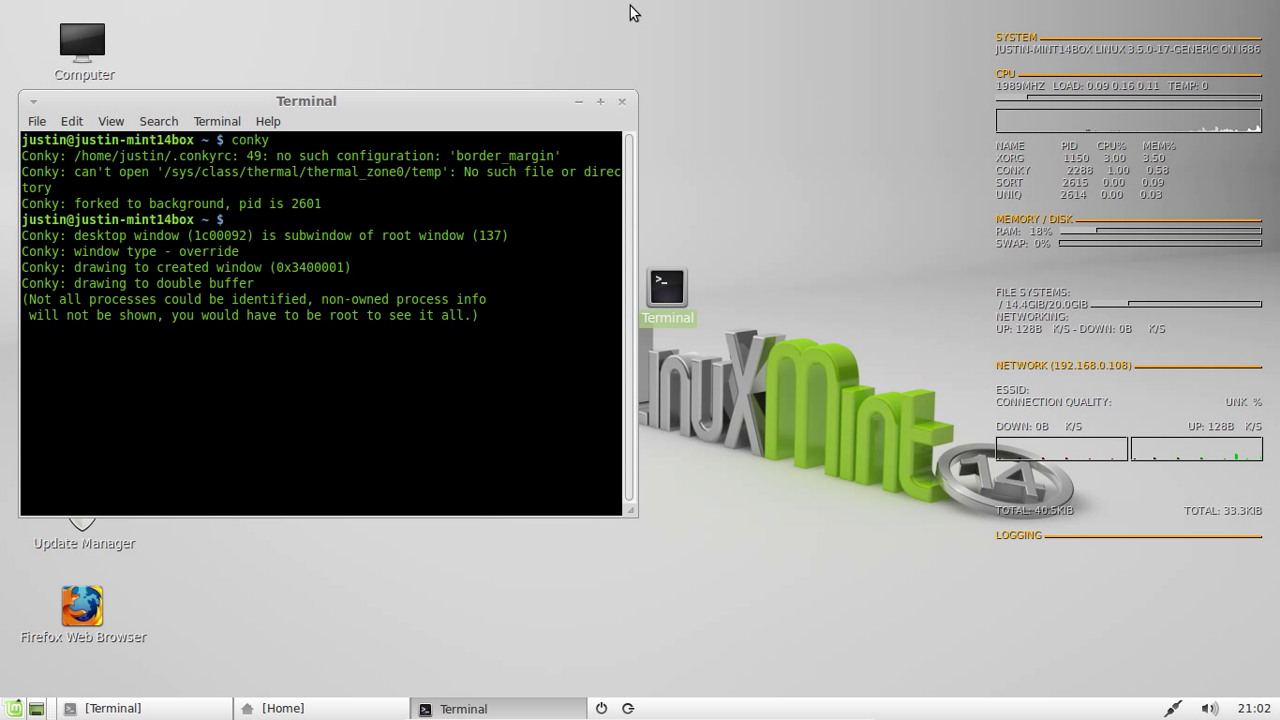
{"action": "left_click", "coordinate": [622, 100]}
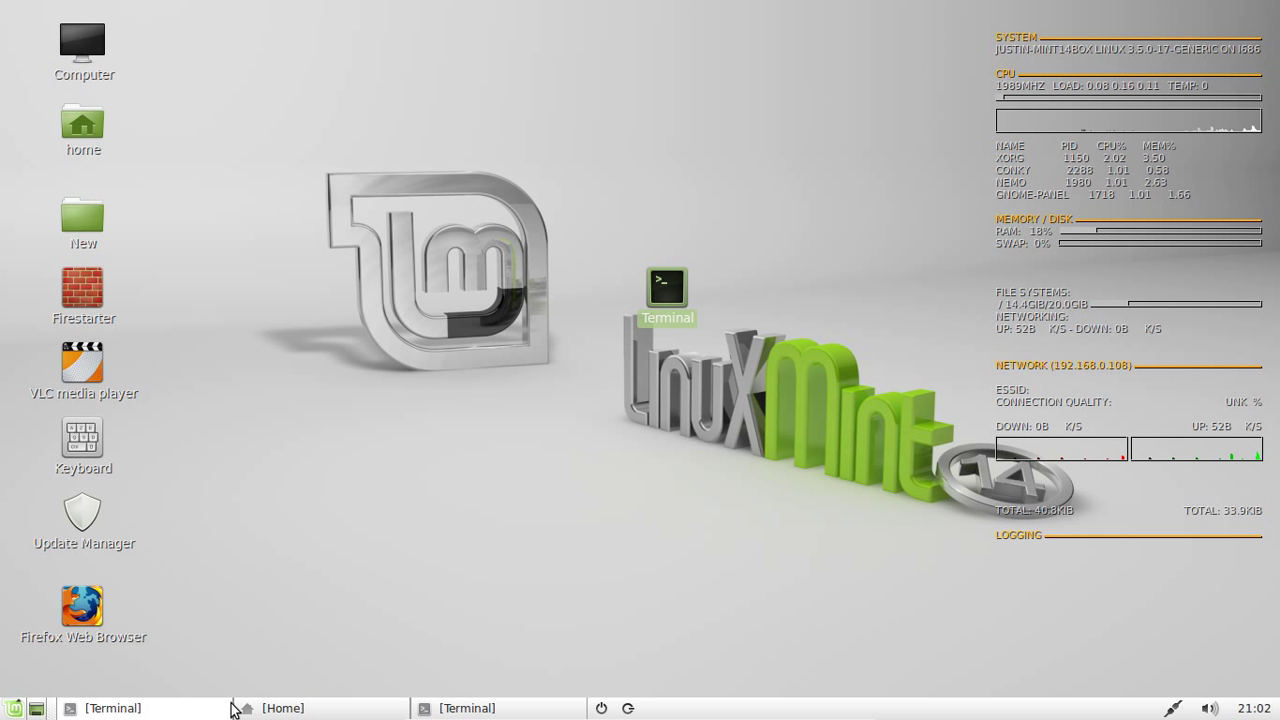
Step: Restore the home folder window and open .conkyrc with the text editor (gedit)
{"action": "left_click", "coordinate": [112, 708]}
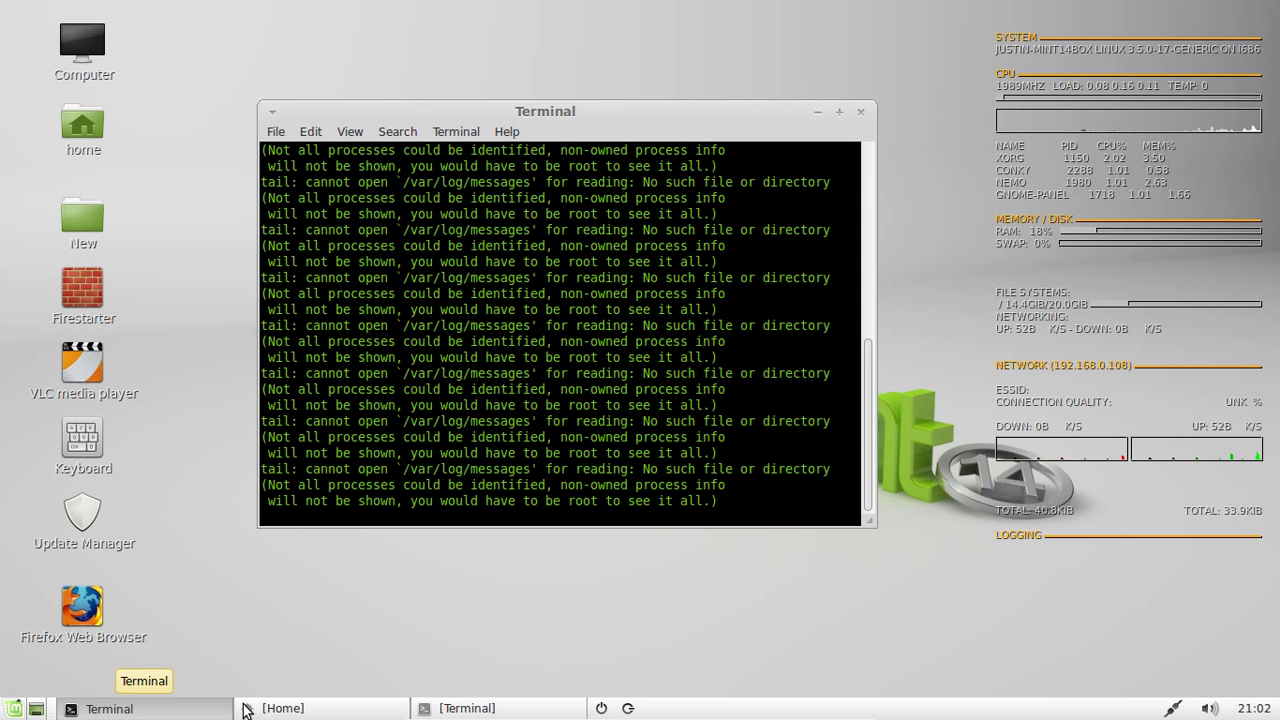
{"action": "left_click", "coordinate": [284, 708]}
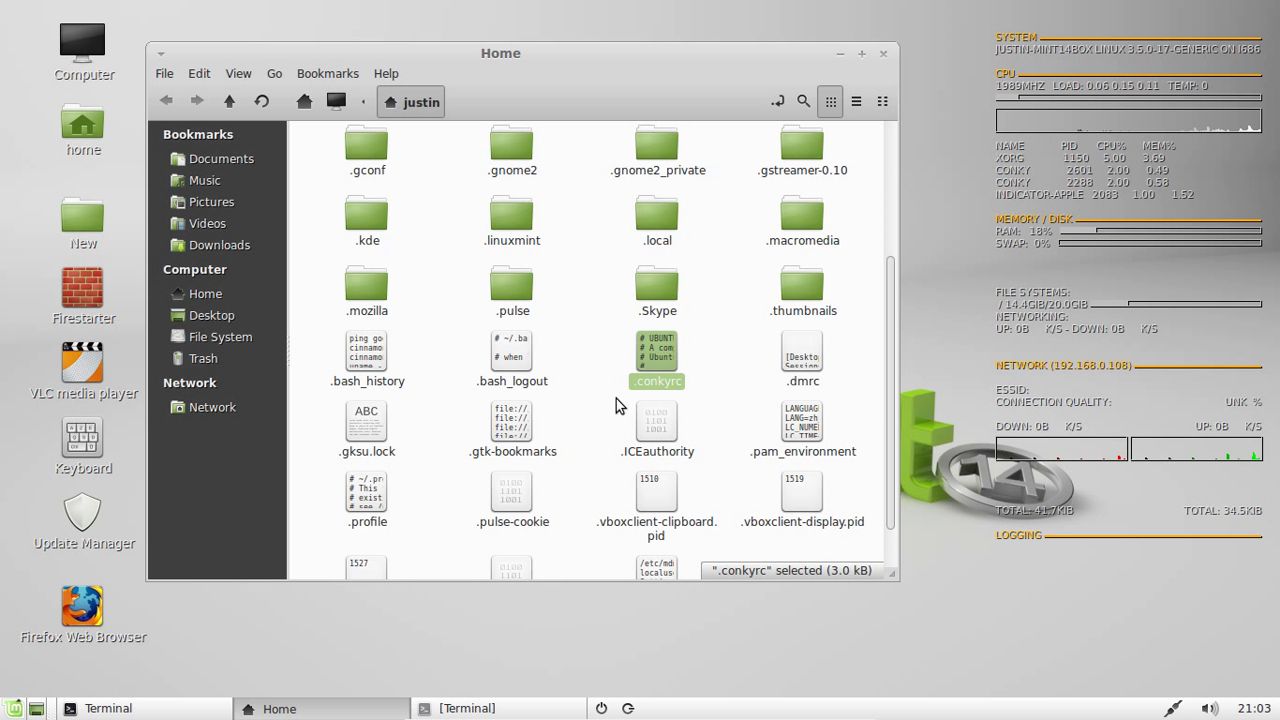
{"action": "mouse_move", "coordinate": [1088, 198]}
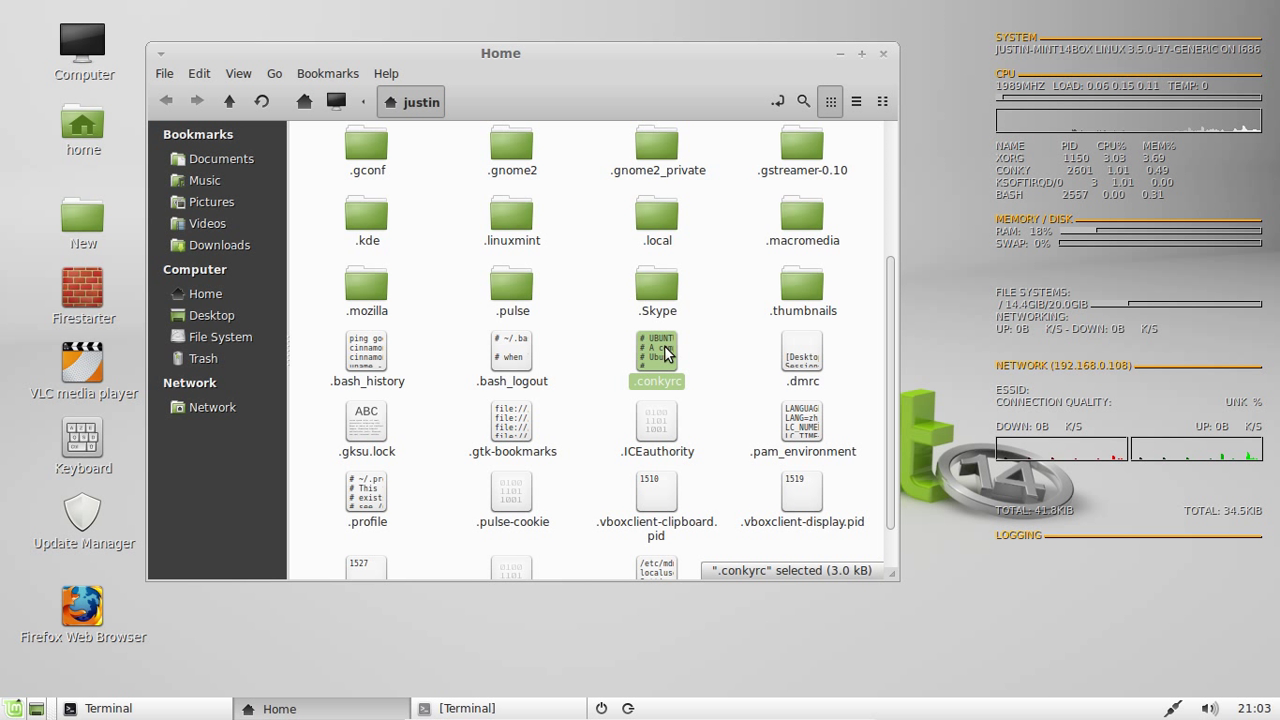
{"action": "mouse_move", "coordinate": [728, 356]}
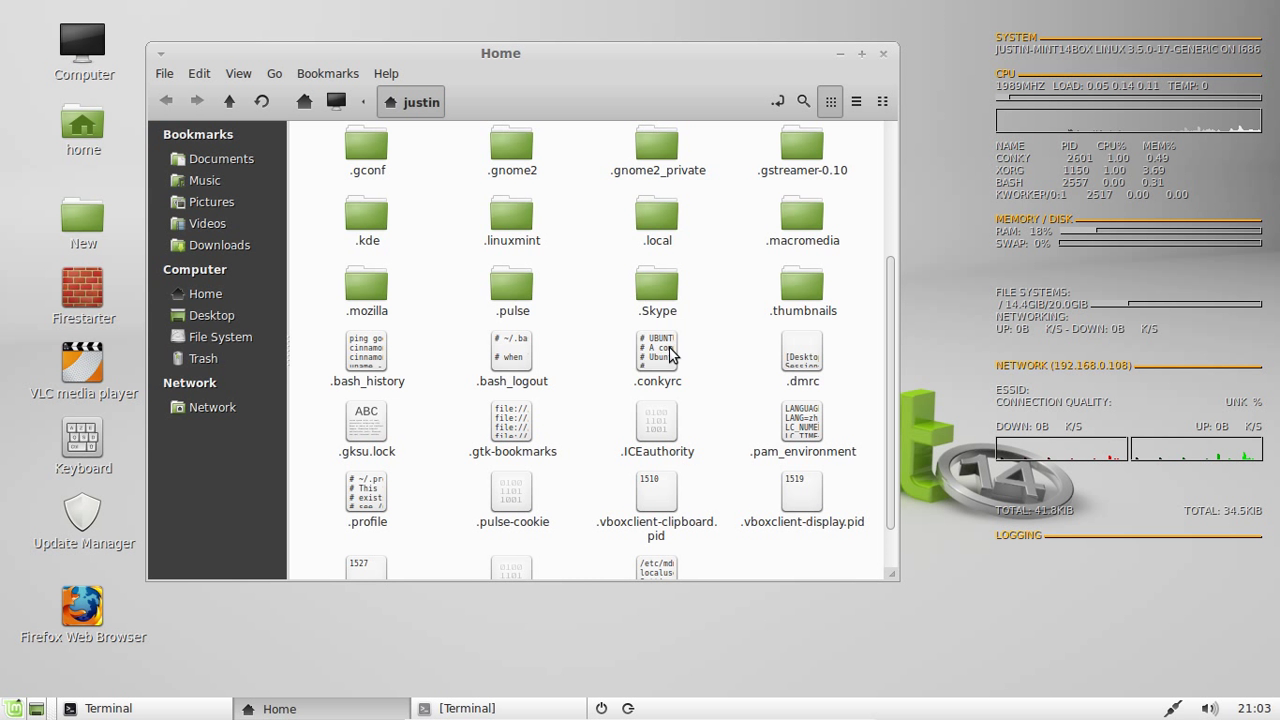
{"action": "right_click", "coordinate": [656, 360]}
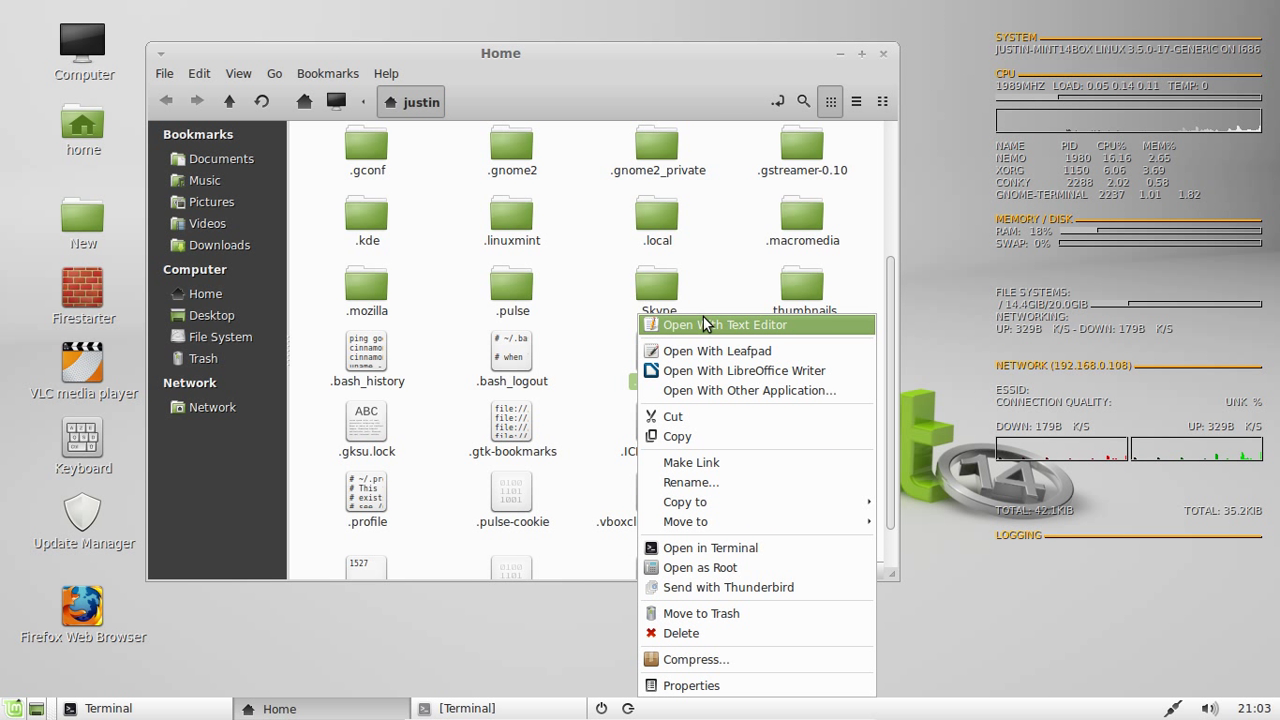
{"action": "left_click", "coordinate": [724, 324]}
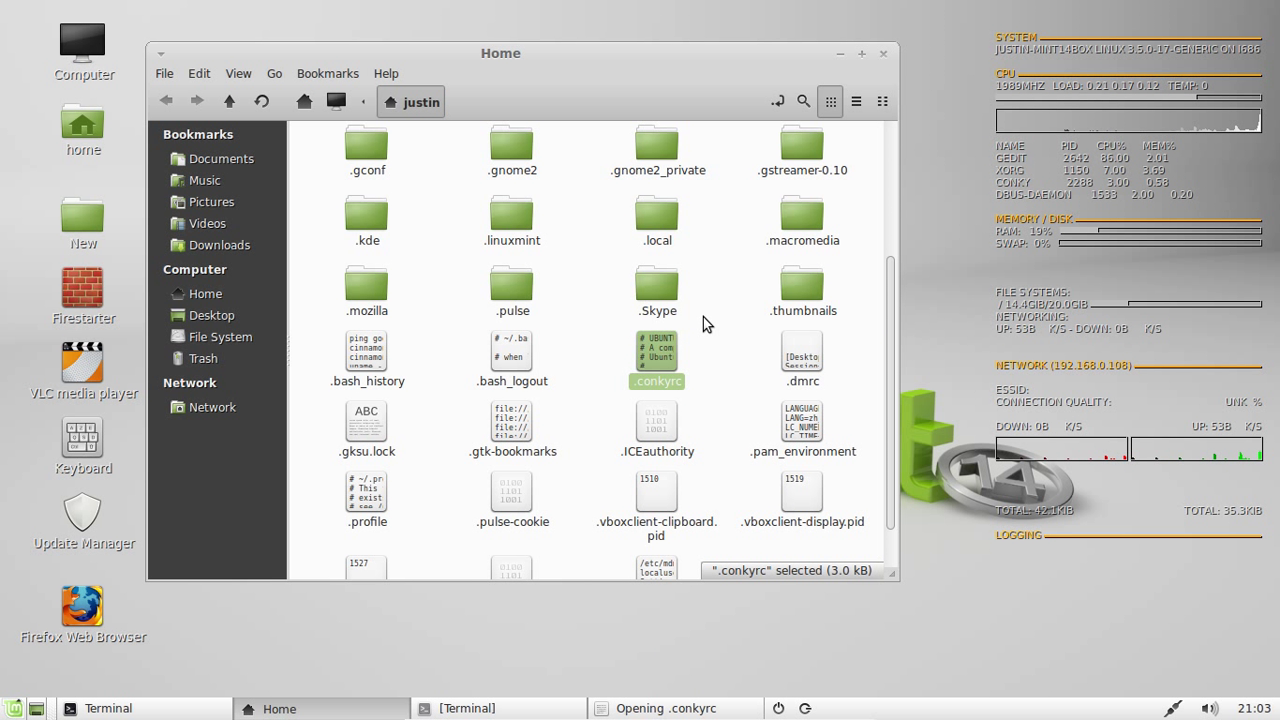
{"action": "double_click", "coordinate": [656, 360]}
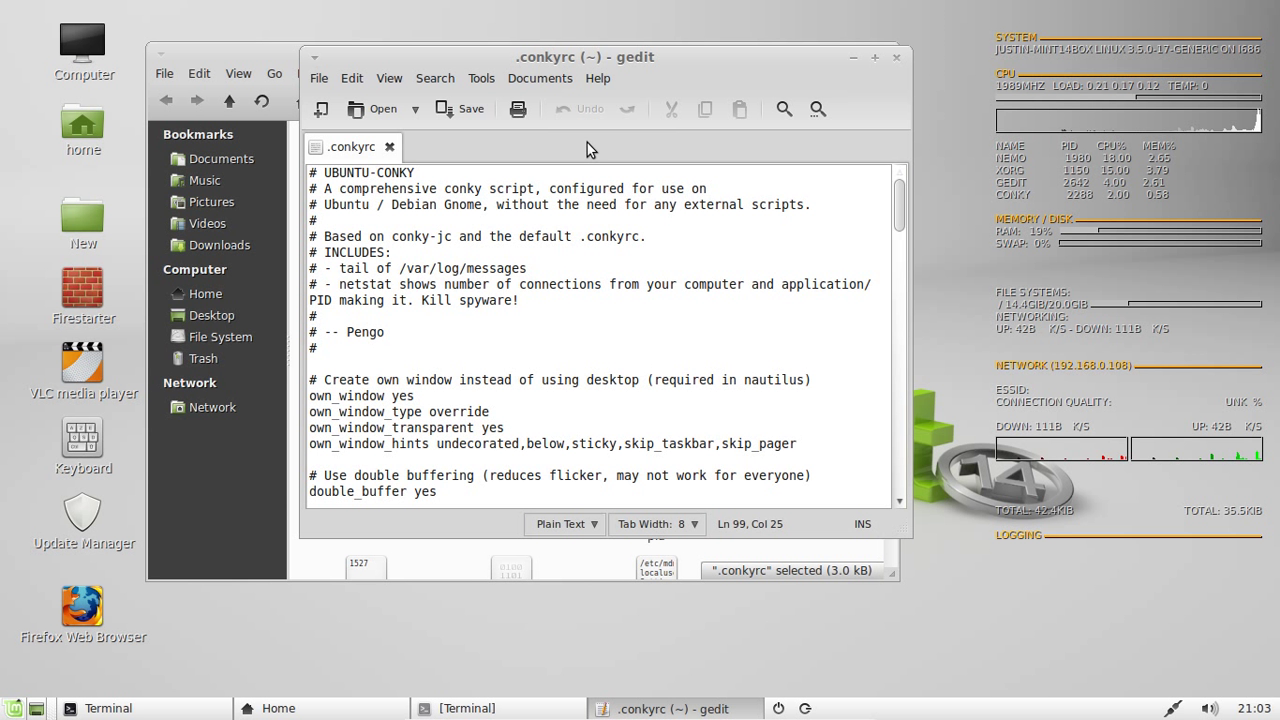
Step: Scroll .conkyrc down to the NETWORK section and inspect the eth0 interface name
{"action": "key", "text": "ctrl+a"}
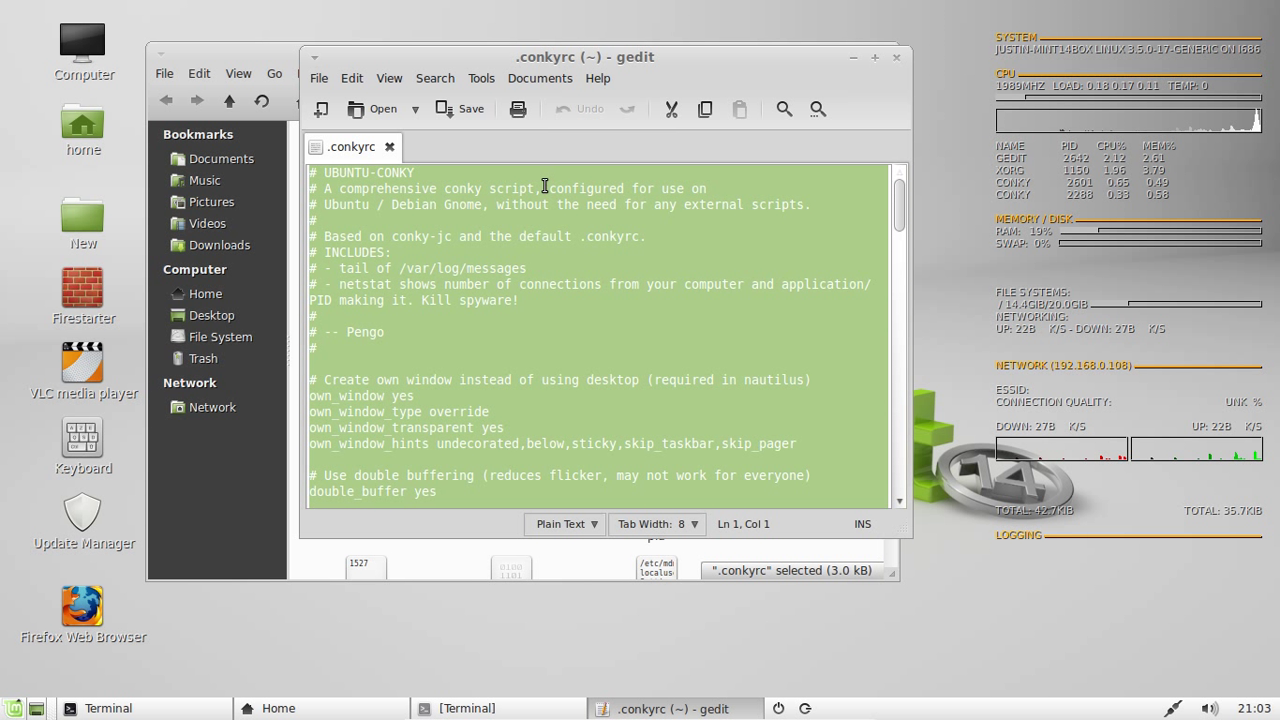
{"action": "mouse_move", "coordinate": [656, 240]}
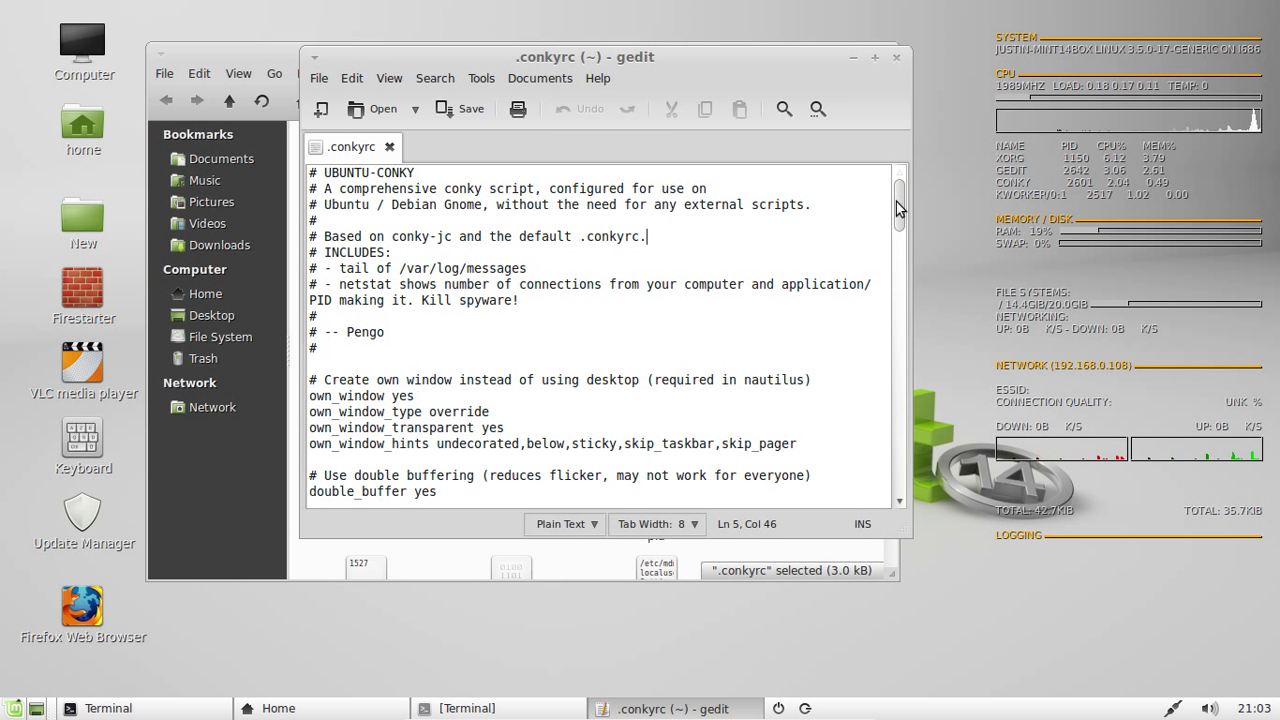
{"action": "scroll", "scroll_direction": "down", "scroll_amount": 3}
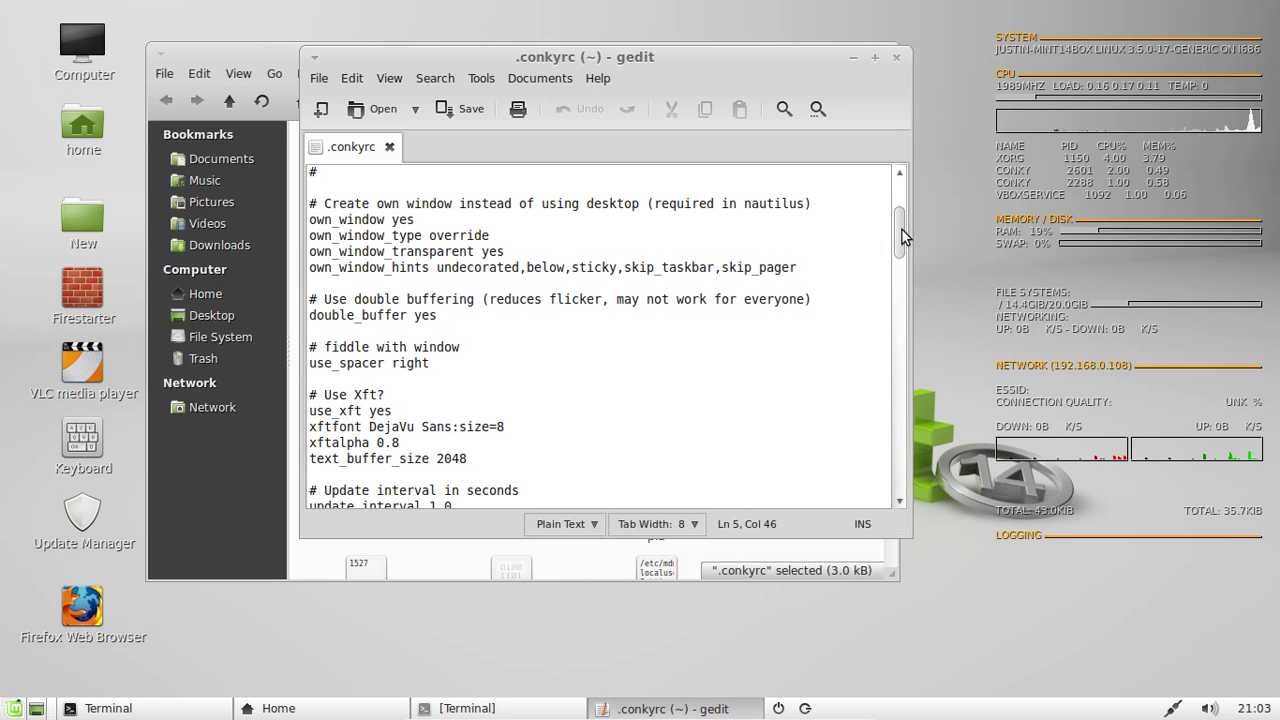
{"action": "scroll", "scroll_direction": "down", "scroll_amount": 3}
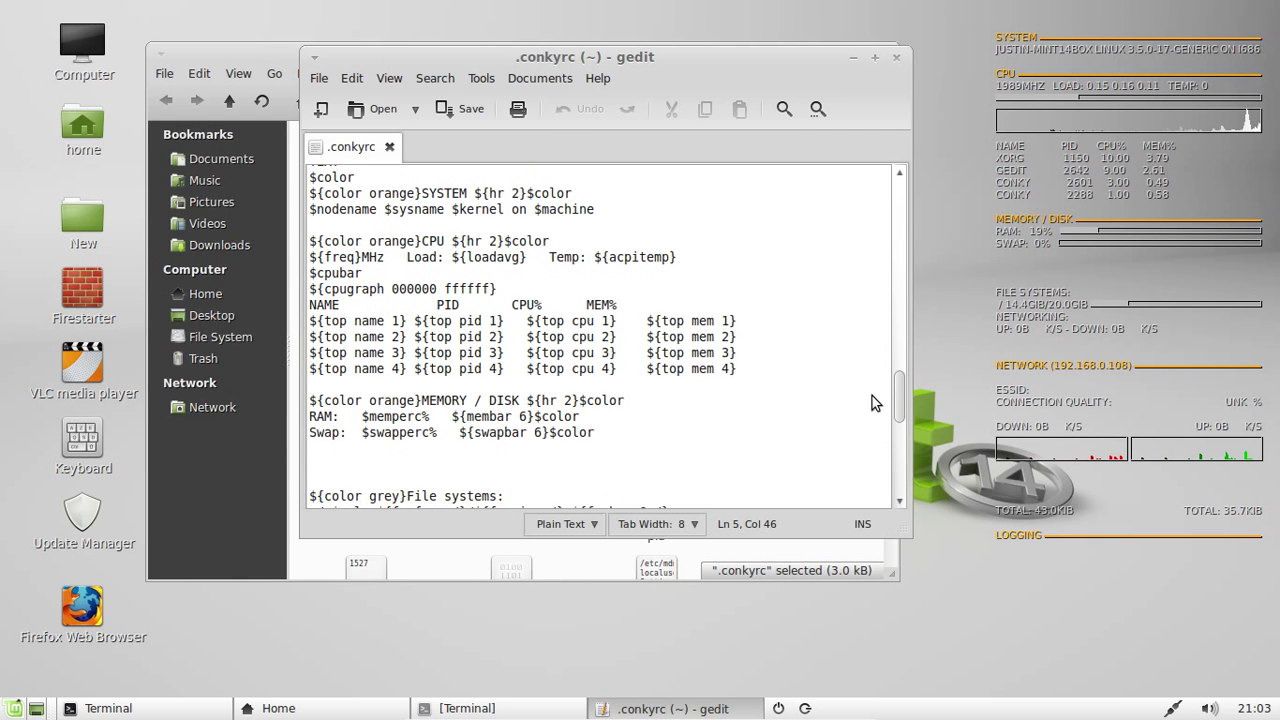
{"action": "scroll", "scroll_direction": "down", "scroll_amount": 3}
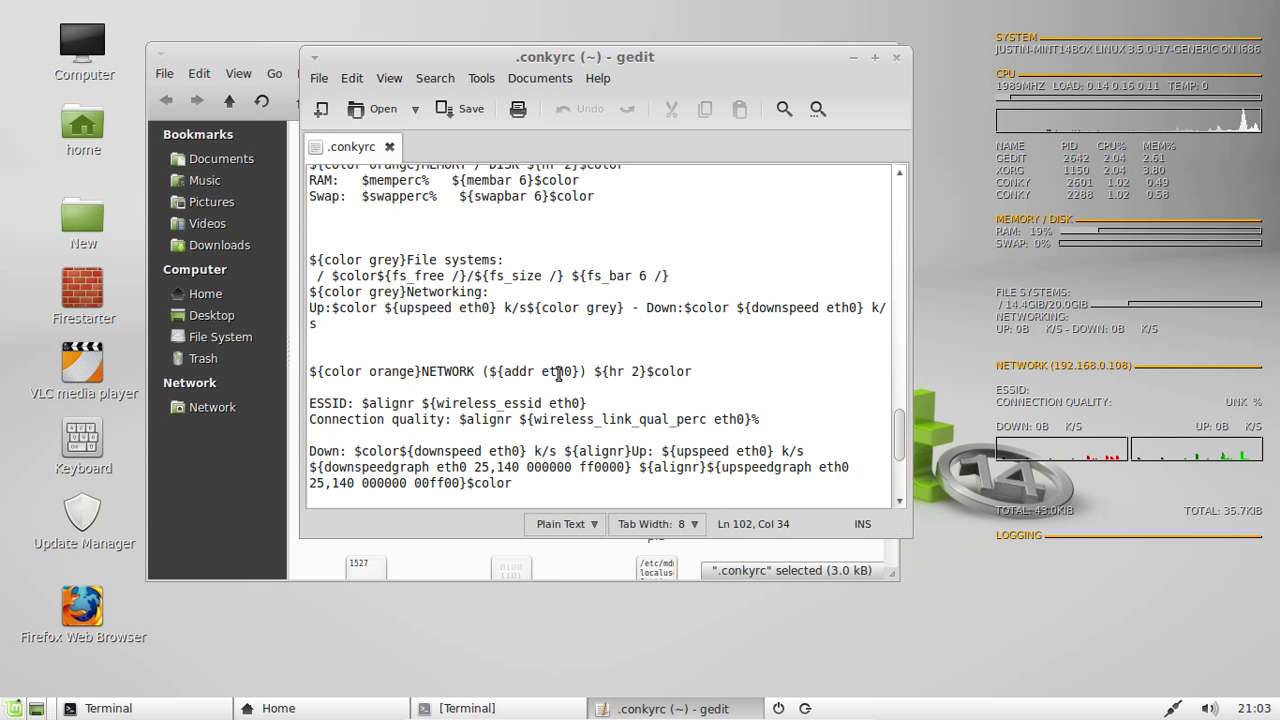
{"action": "double_click", "coordinate": [560, 370]}
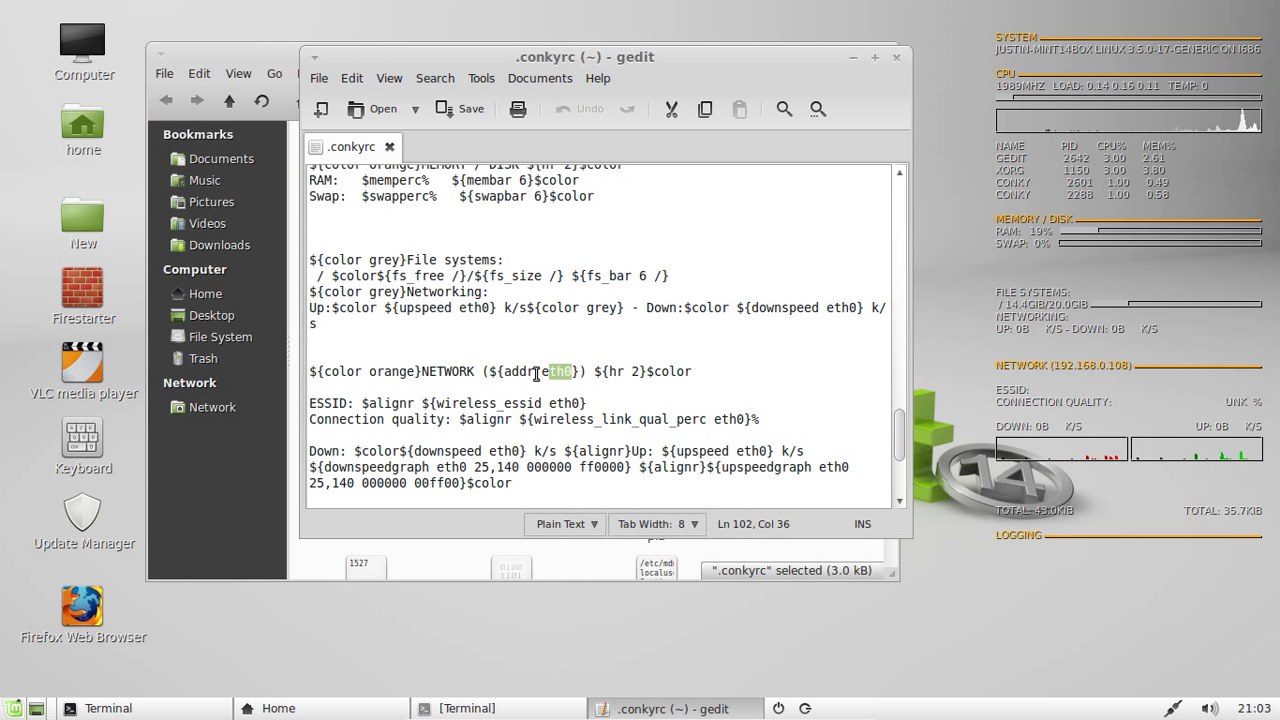
{"action": "left_click", "coordinate": [544, 370]}
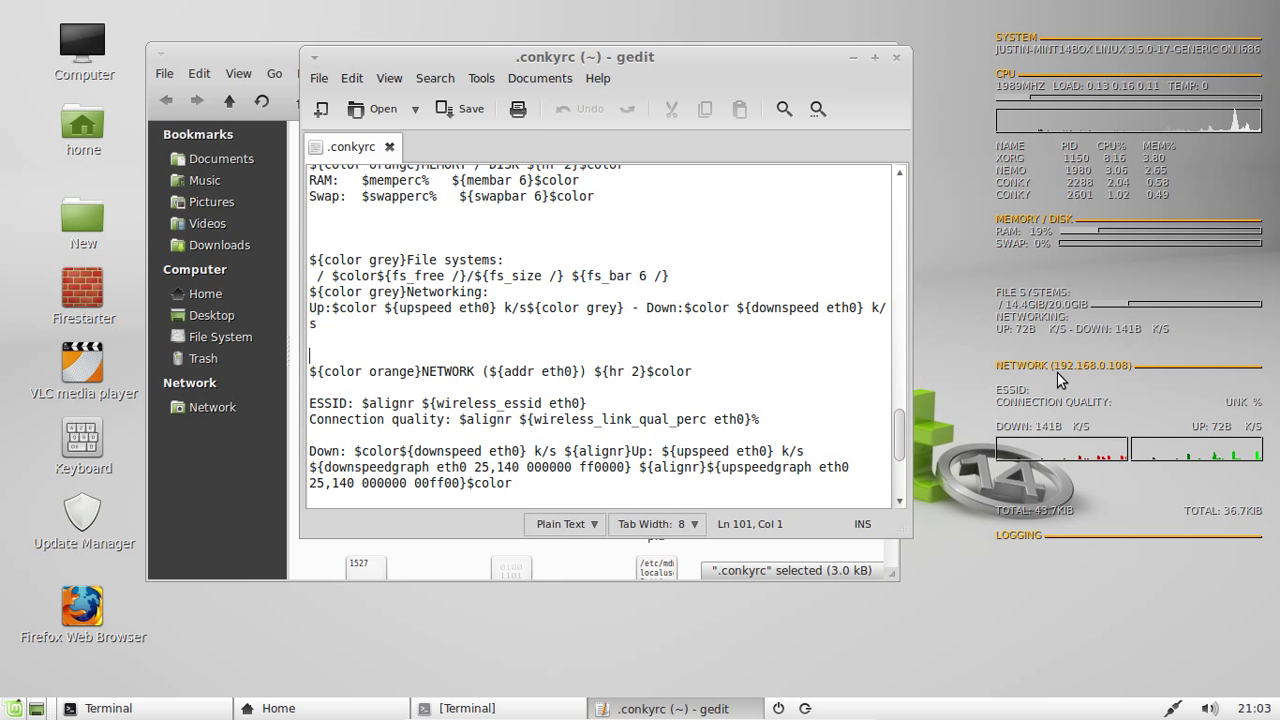
{"action": "mouse_move", "coordinate": [1072, 470]}
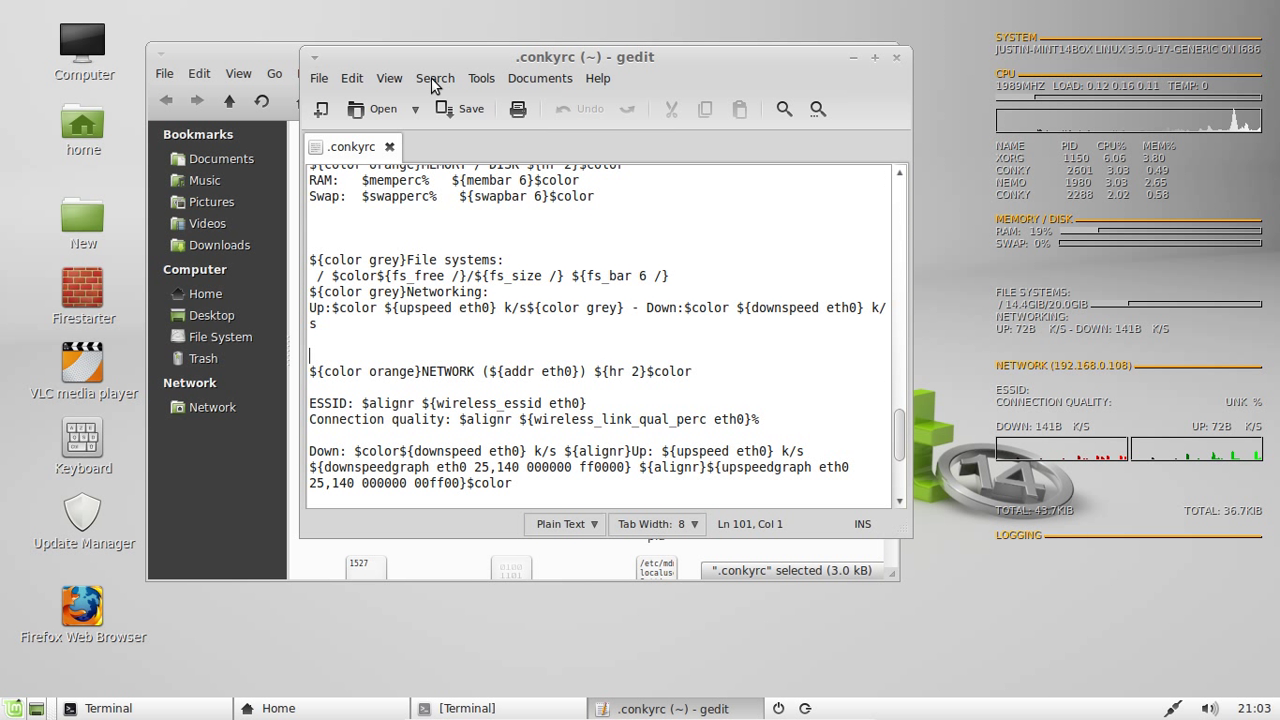
Step: Replace every eth0 in .conkyrc with wlan0 via Find and Replace, then dismiss the dialog
{"action": "left_click", "coordinate": [434, 78]}
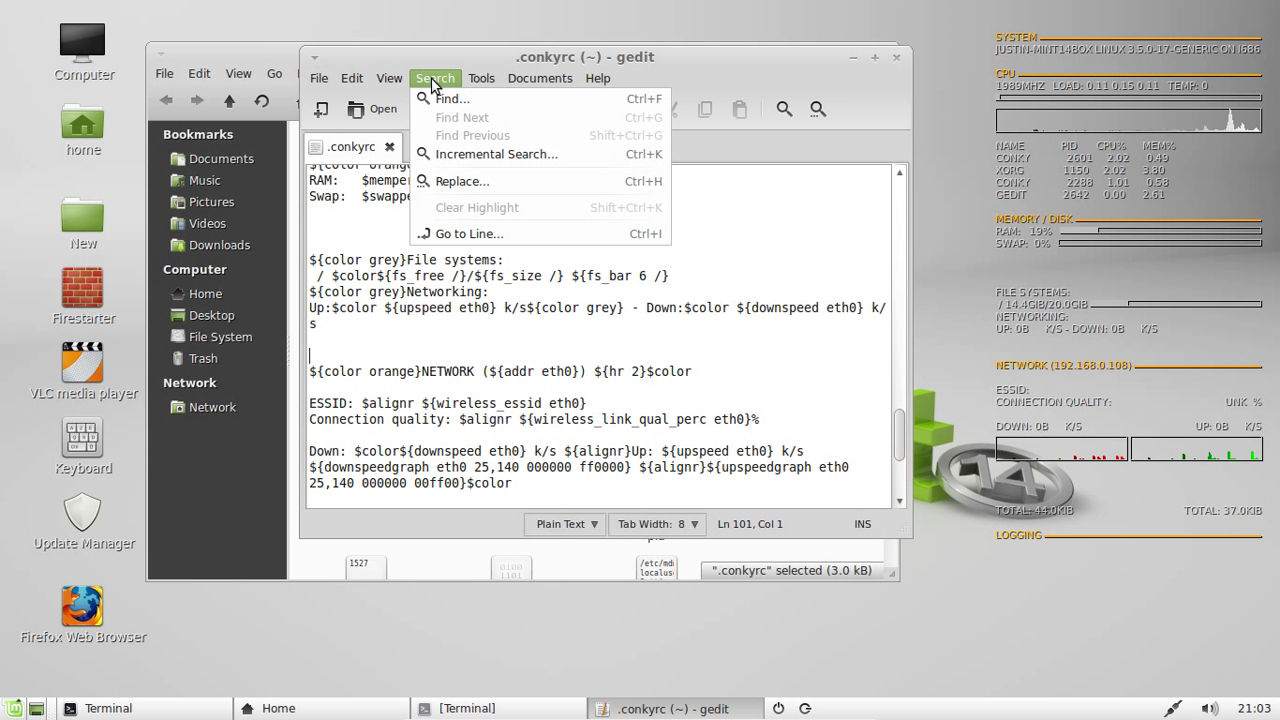
{"action": "mouse_move", "coordinate": [462, 180]}
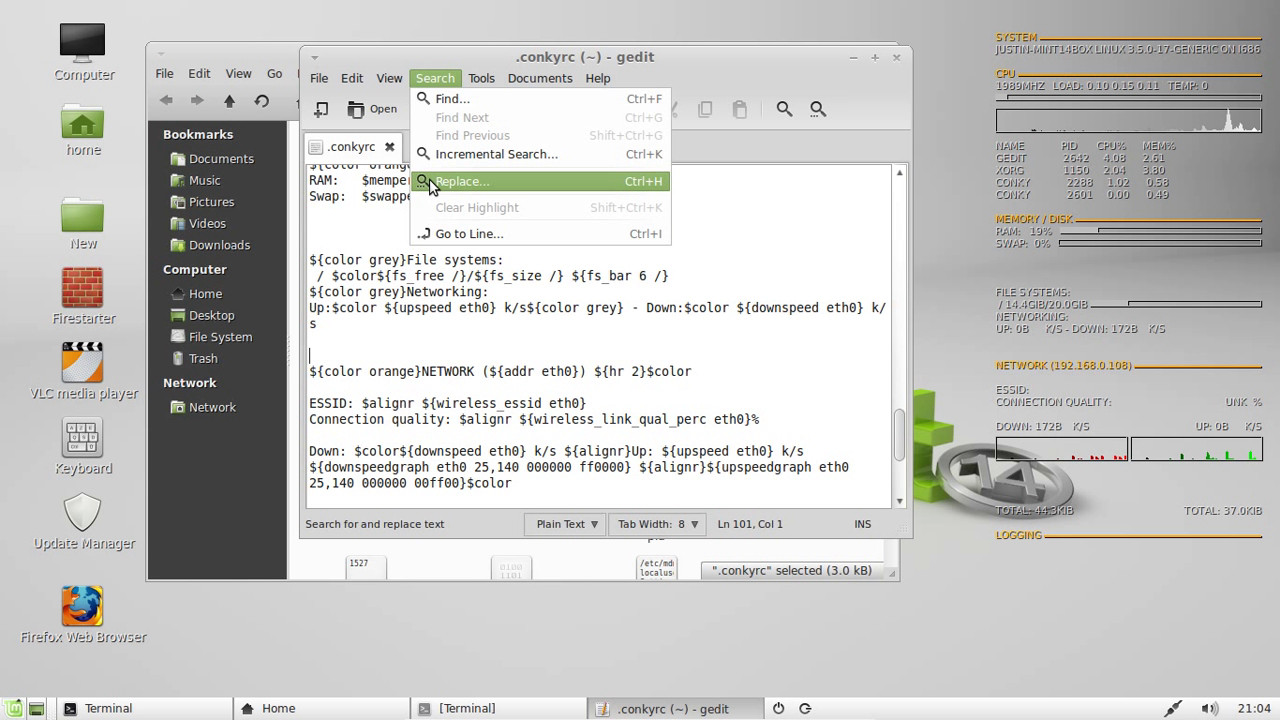
{"action": "left_click", "coordinate": [460, 180]}
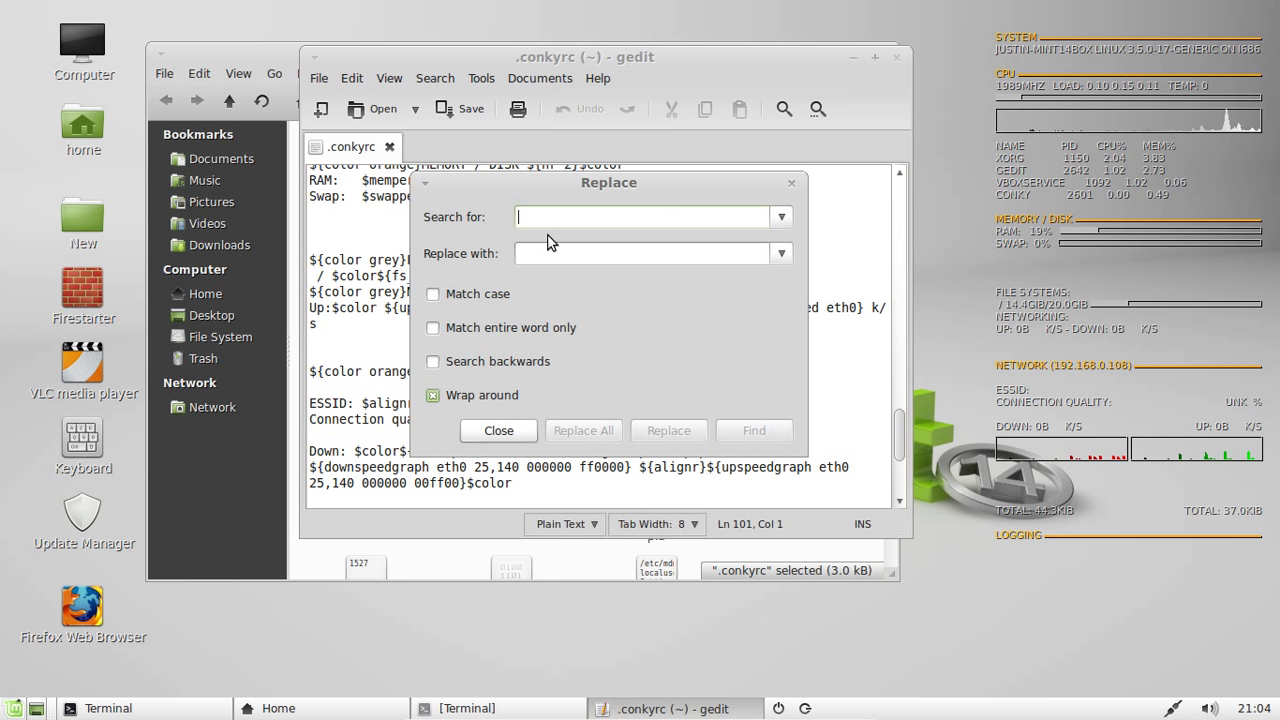
{"action": "type", "text": "eth0"}
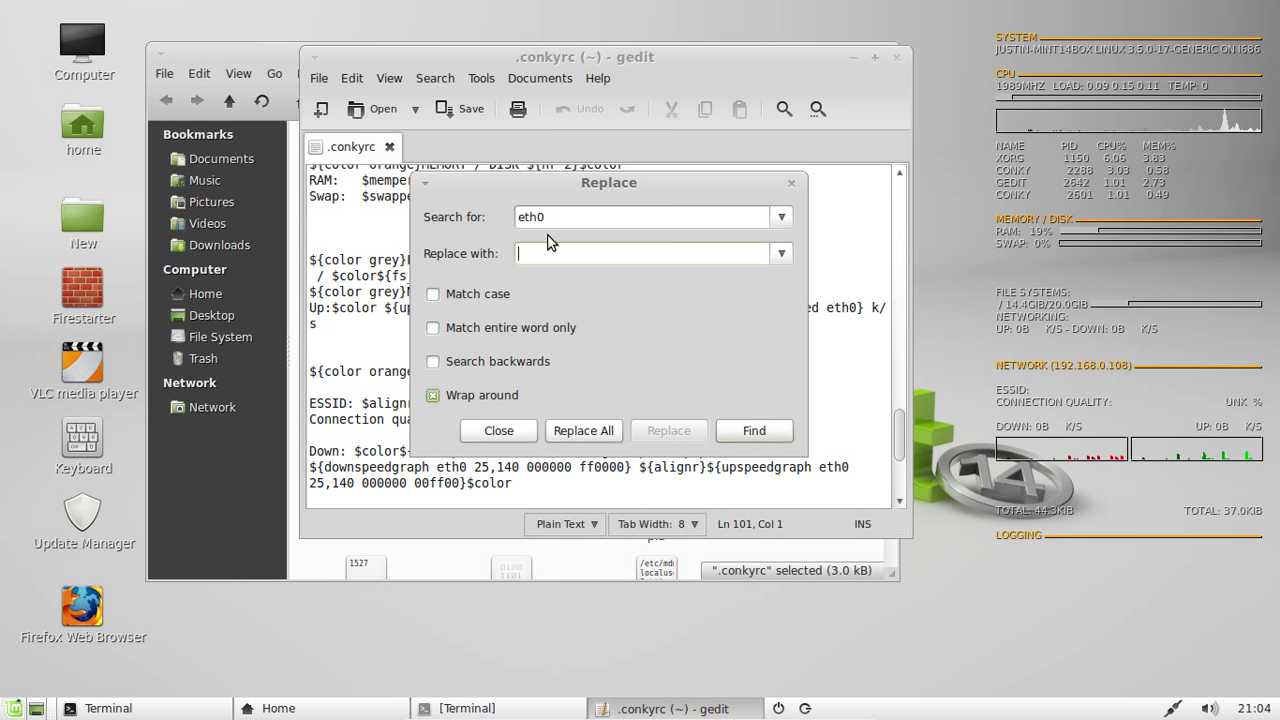
{"action": "type", "text": "wlan0"}
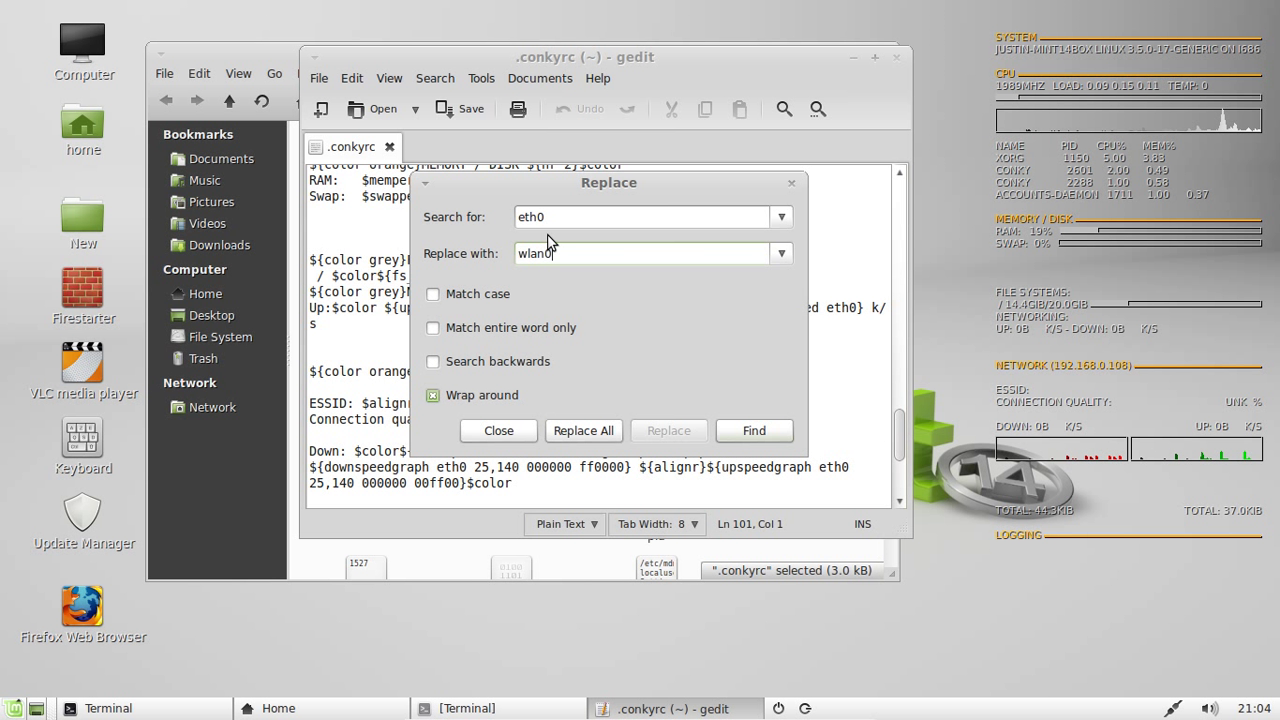
{"action": "mouse_move", "coordinate": [540, 300]}
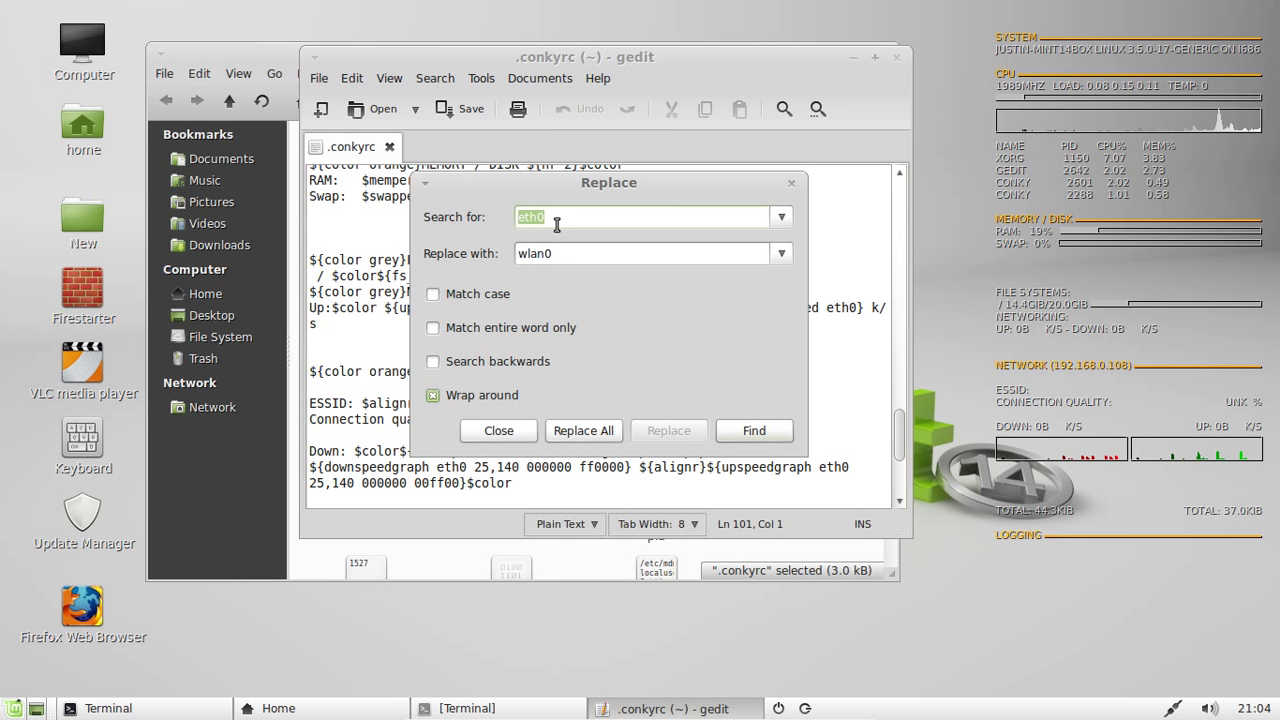
{"action": "left_click", "coordinate": [640, 252]}
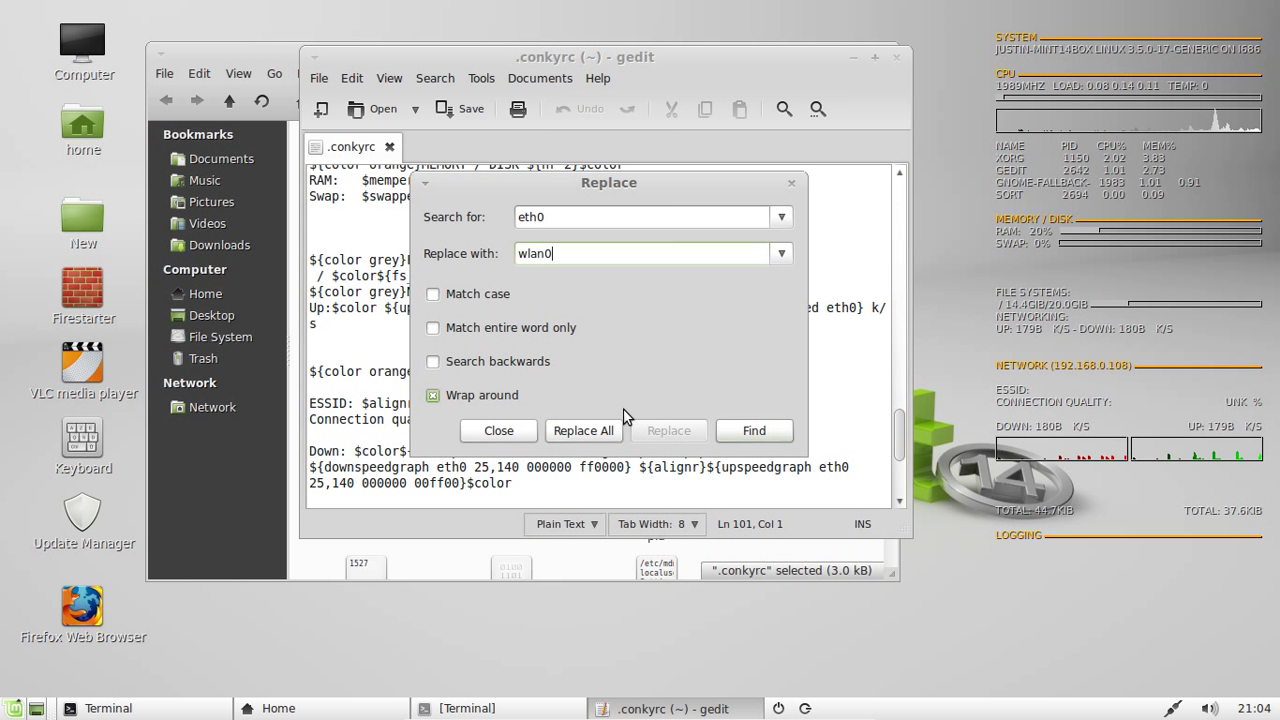
{"action": "left_click", "coordinate": [584, 430]}
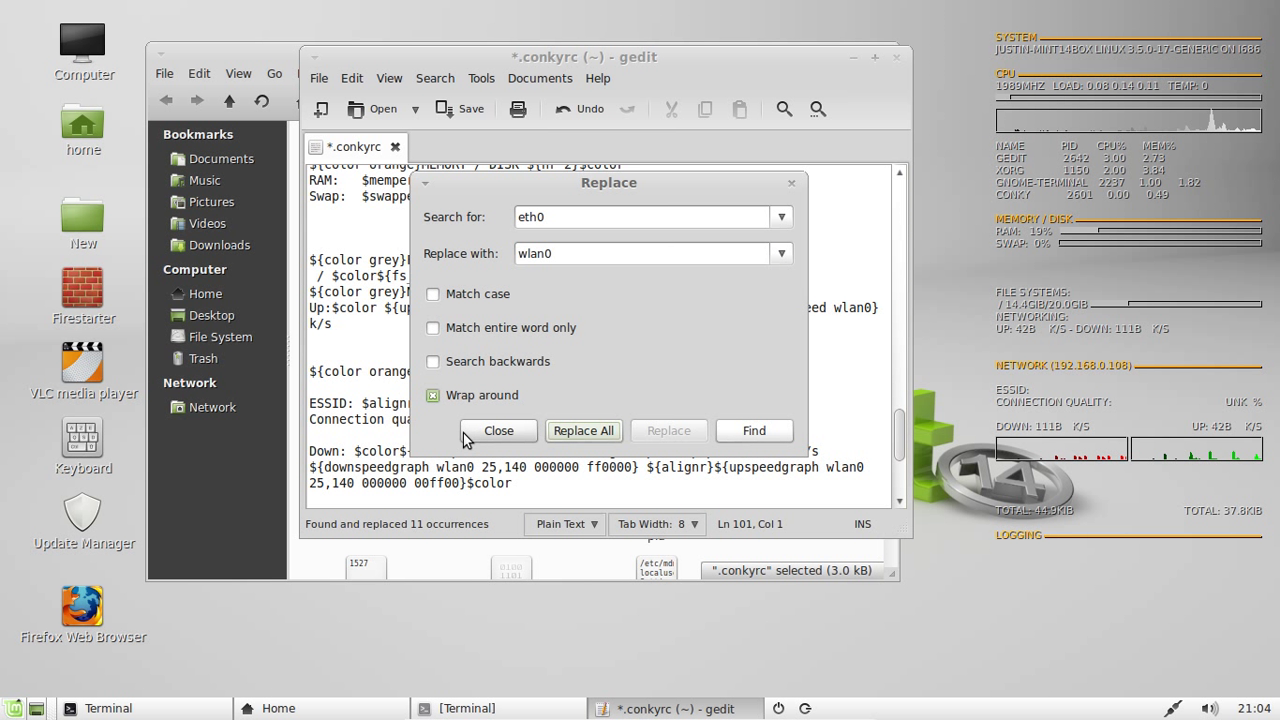
{"action": "left_click", "coordinate": [498, 430]}
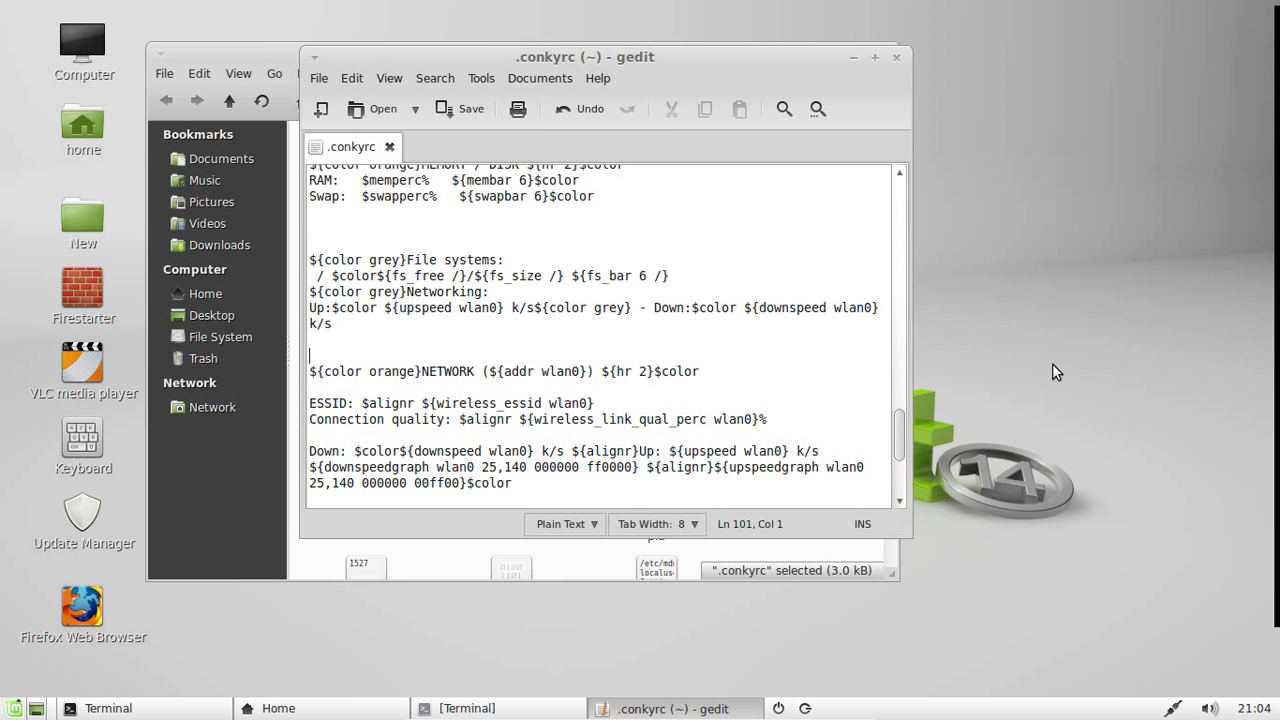
{"action": "mouse_move", "coordinate": [892, 76]}
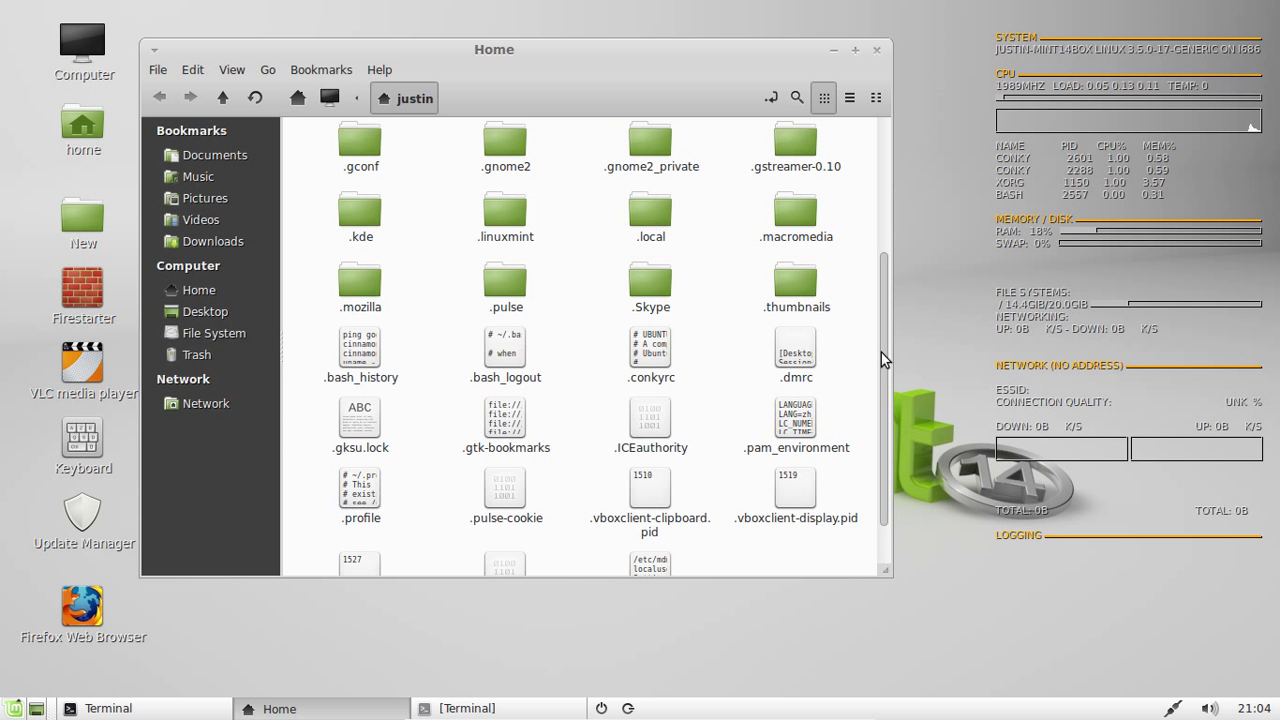
Step: Scroll through the home folder contents after returning to Nemo
{"action": "scroll", "scroll_direction": "down", "scroll_amount": 3}
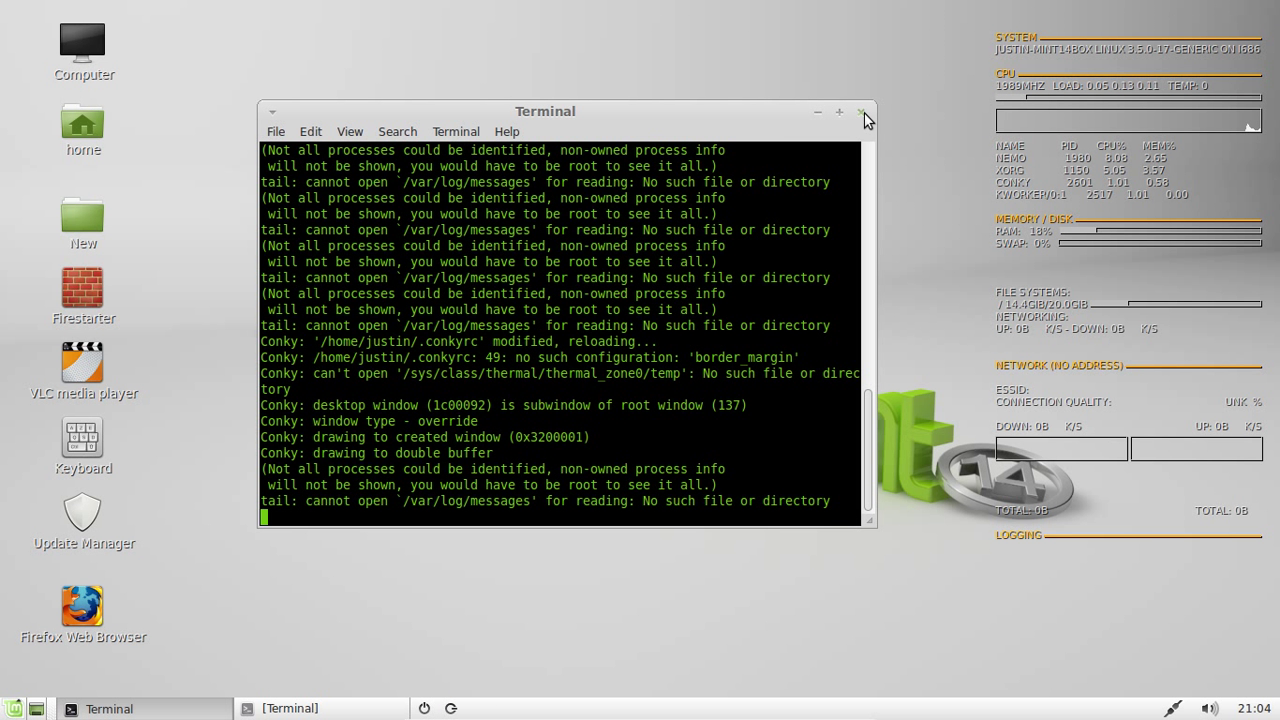
Step: Close the terminal showing Conky's reload messages, leaving Conky running on the desktop
{"action": "left_click", "coordinate": [862, 112]}
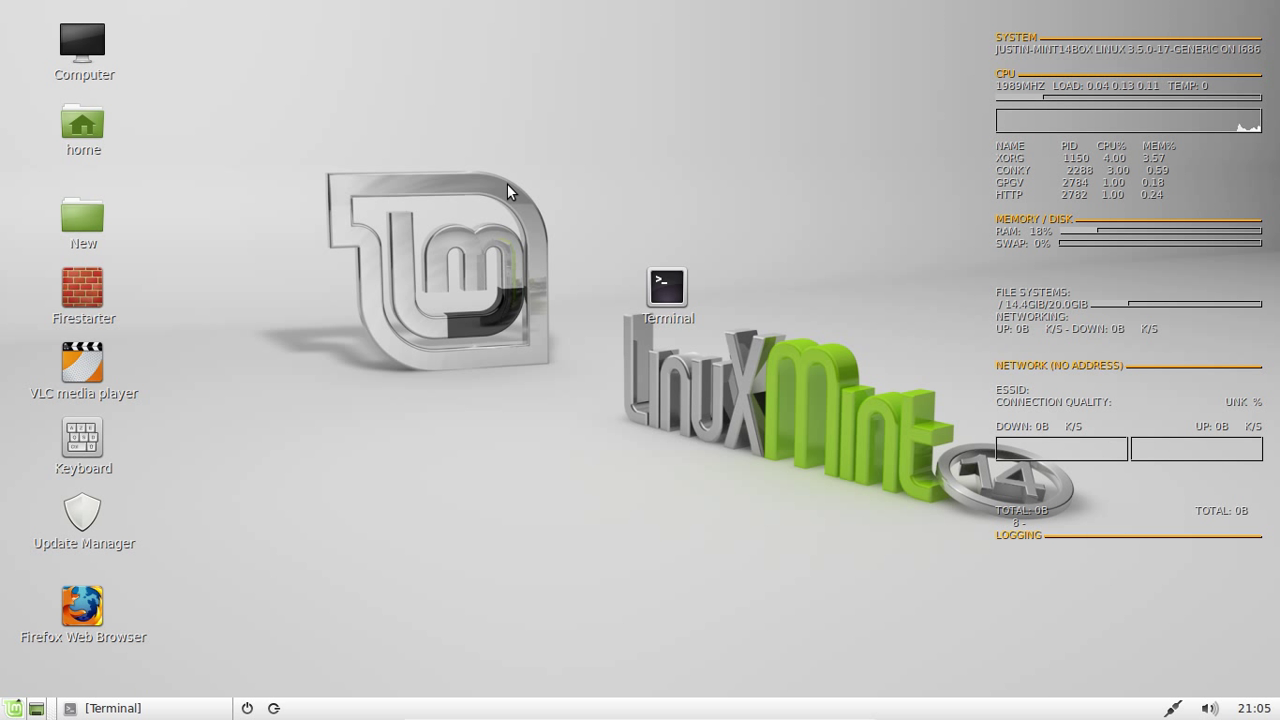
{"action": "mouse_move", "coordinate": [784, 668]}
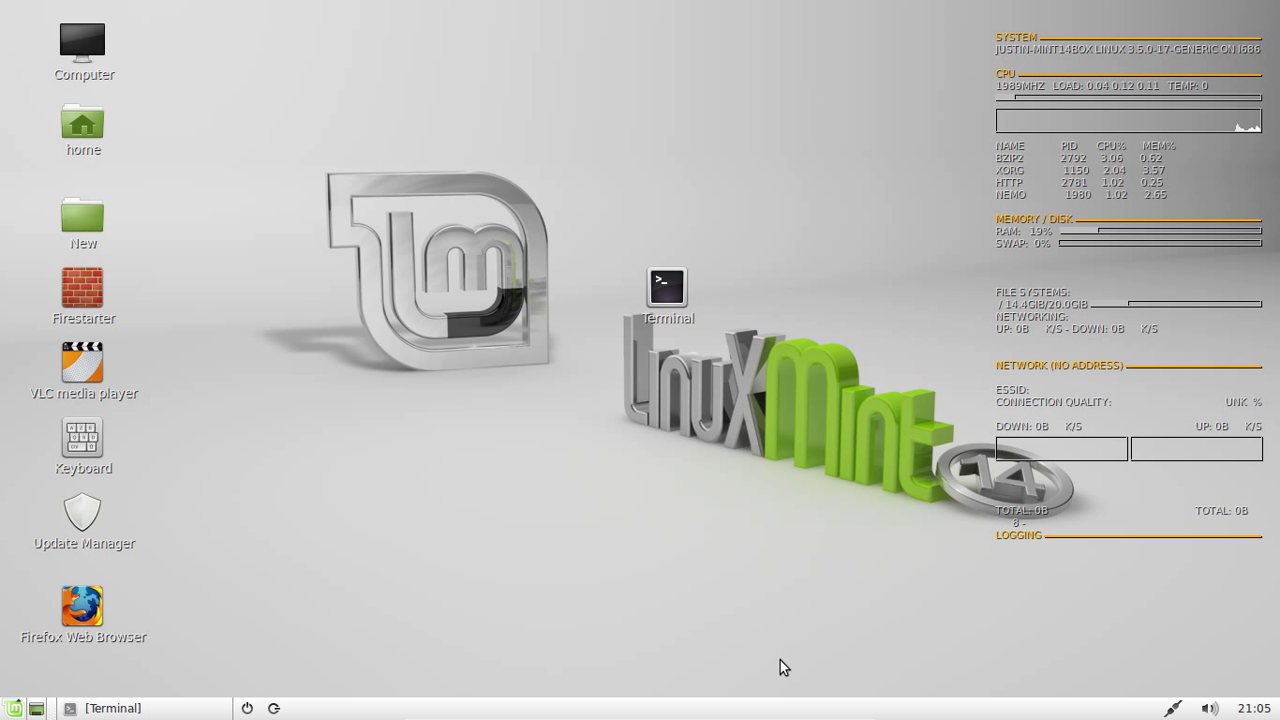
{"action": "mouse_move", "coordinate": [810, 688]}
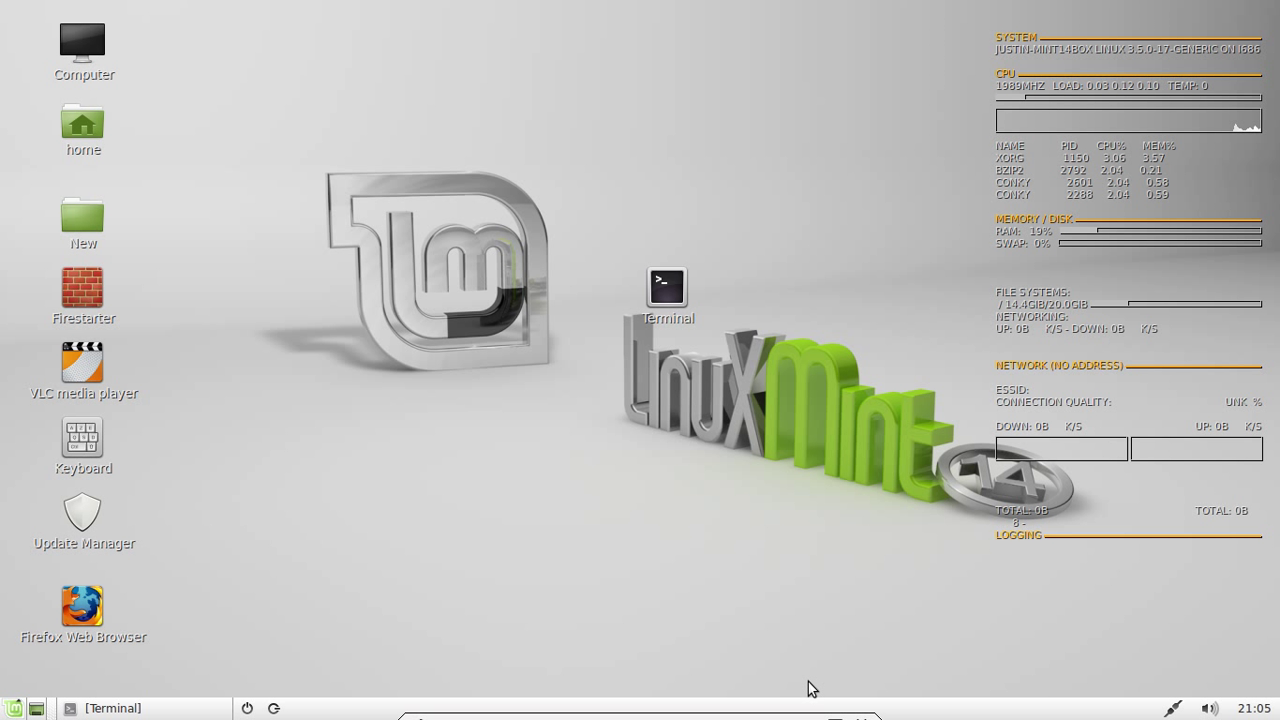